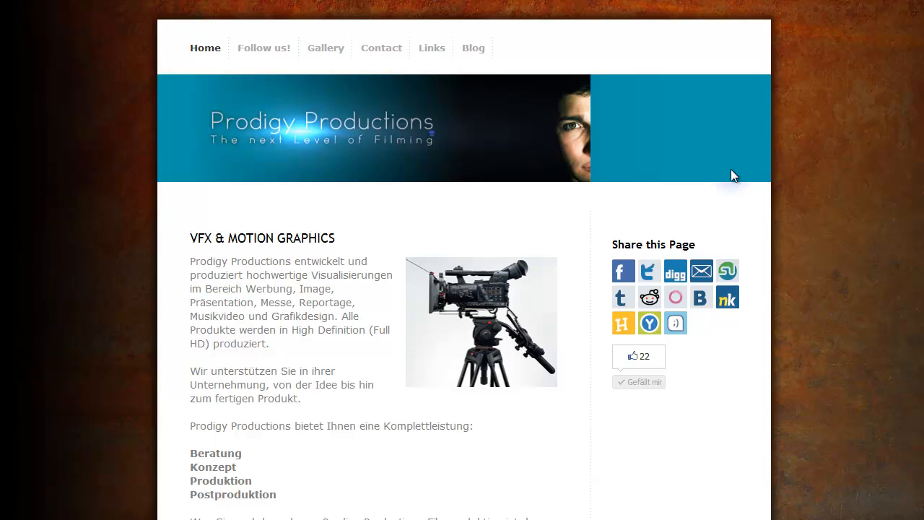
mouse_move(541, 106)
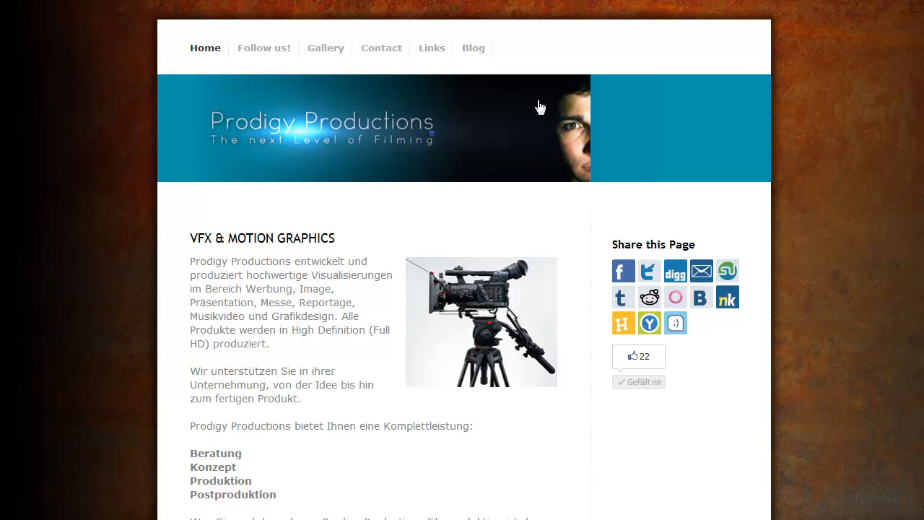
mouse_move(469, 85)
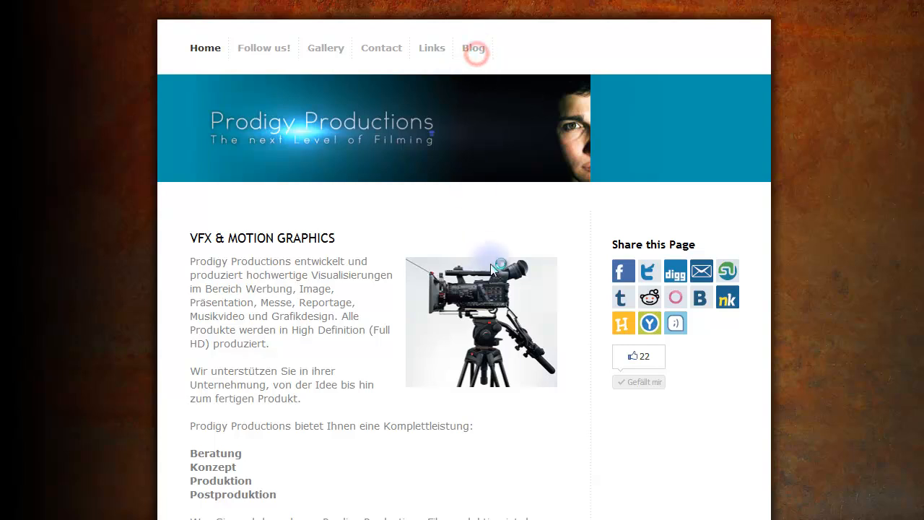
Go to the site's Blog page showing the After Effects shortcuts PDF post
click(473, 48)
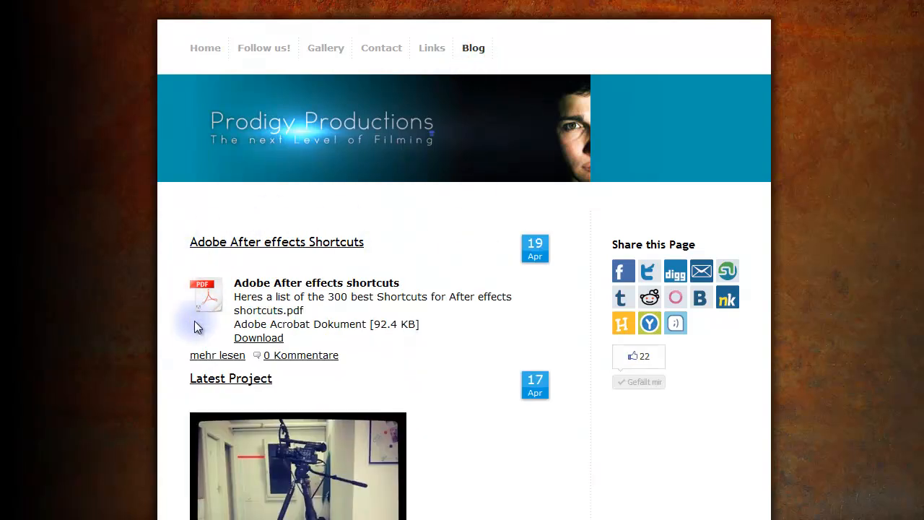
mouse_move(387, 282)
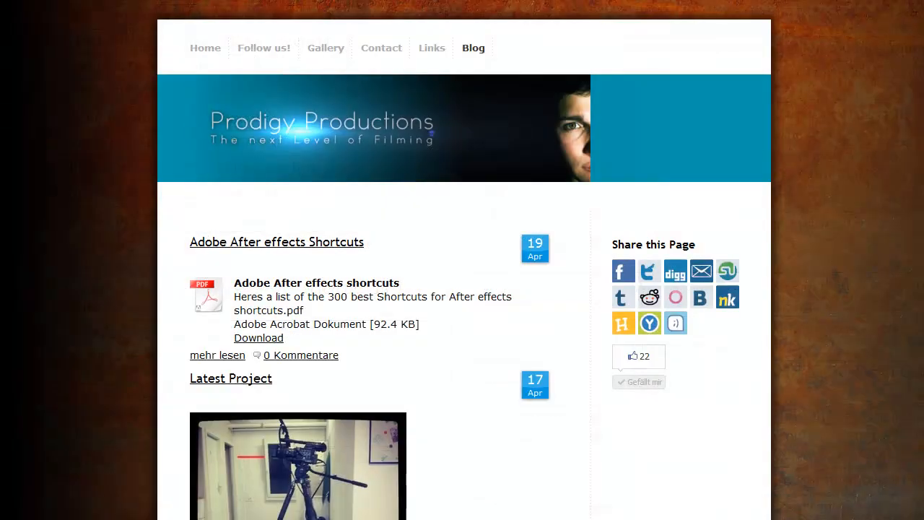
mouse_move(341, 436)
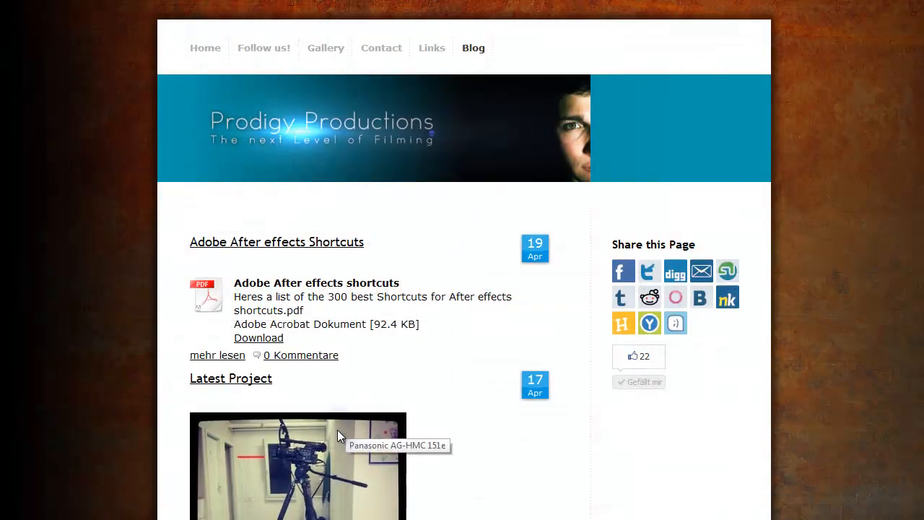
mouse_move(229, 441)
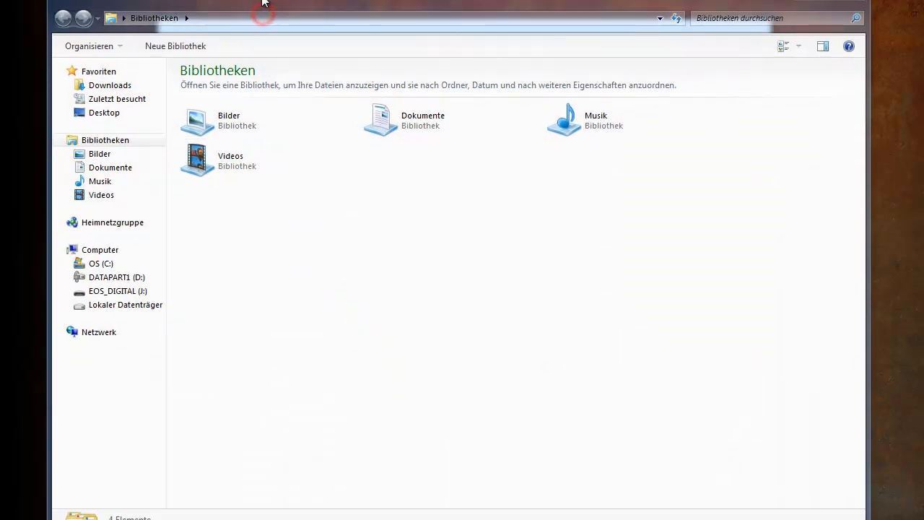
Browse the OS (C:) drive and attempt to enter Dokumente und Einstellungen
click(101, 263)
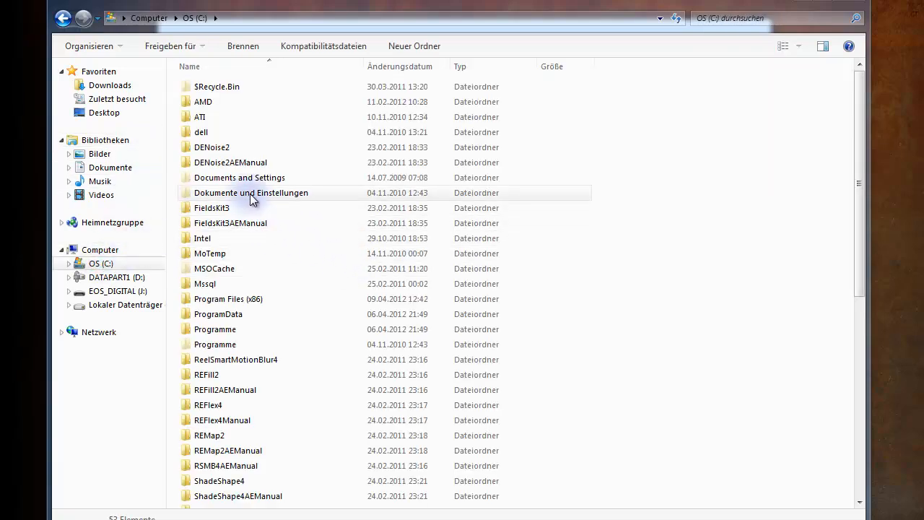
double_click(251, 194)
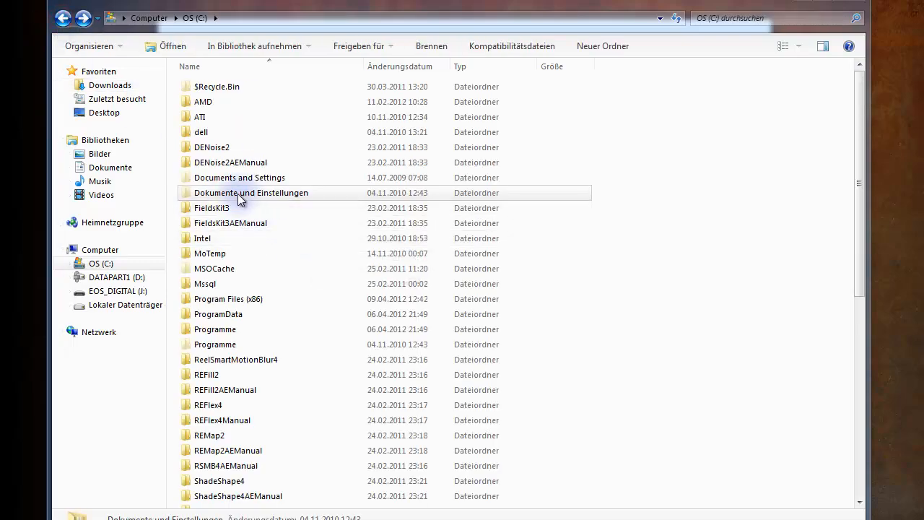
Reach the advanced security settings of Dokumente und Einstellungen via its properties' Sicherheit tab
right_click(251, 193)
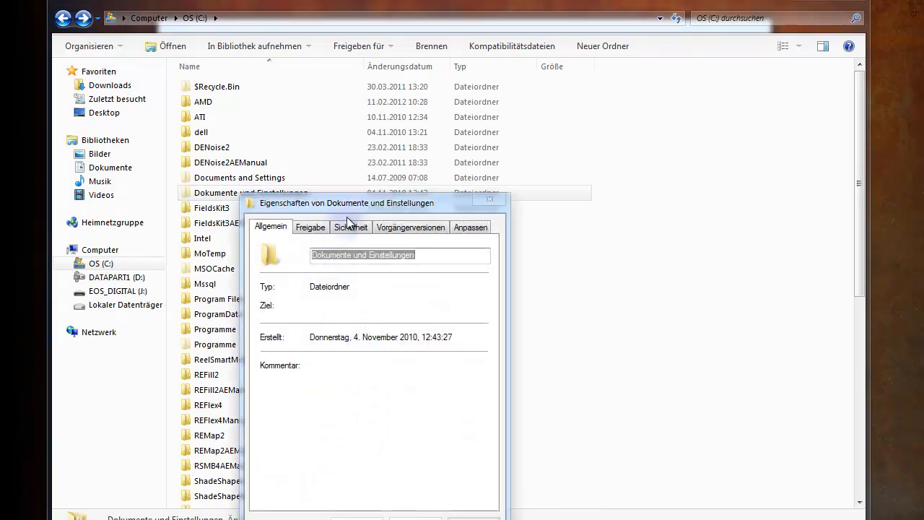
click(490, 199)
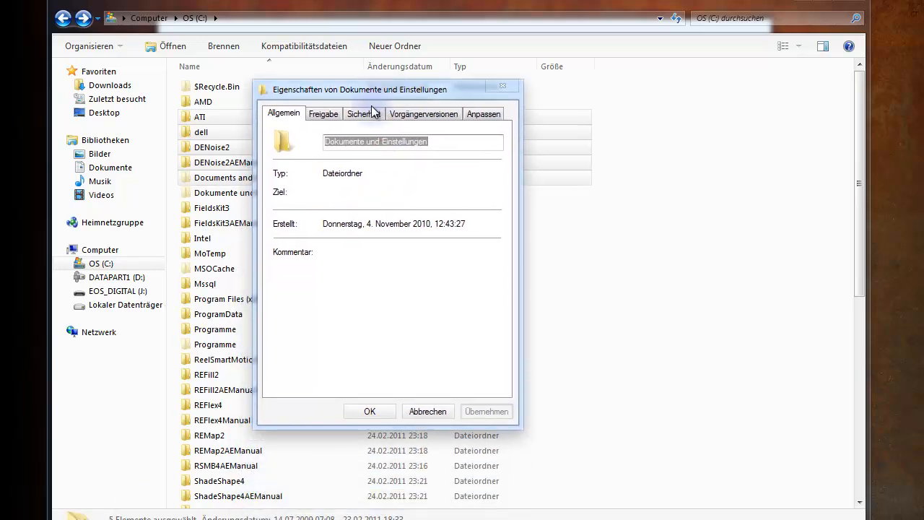
click(364, 113)
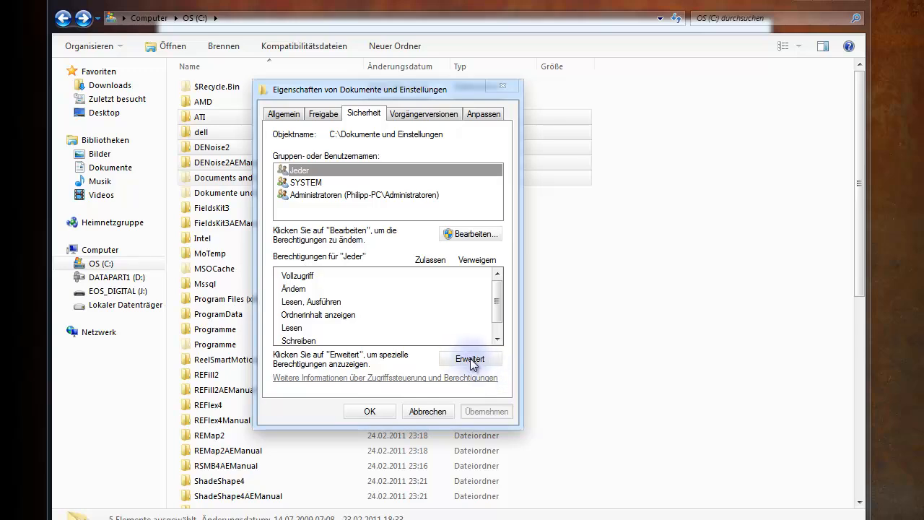
click(470, 358)
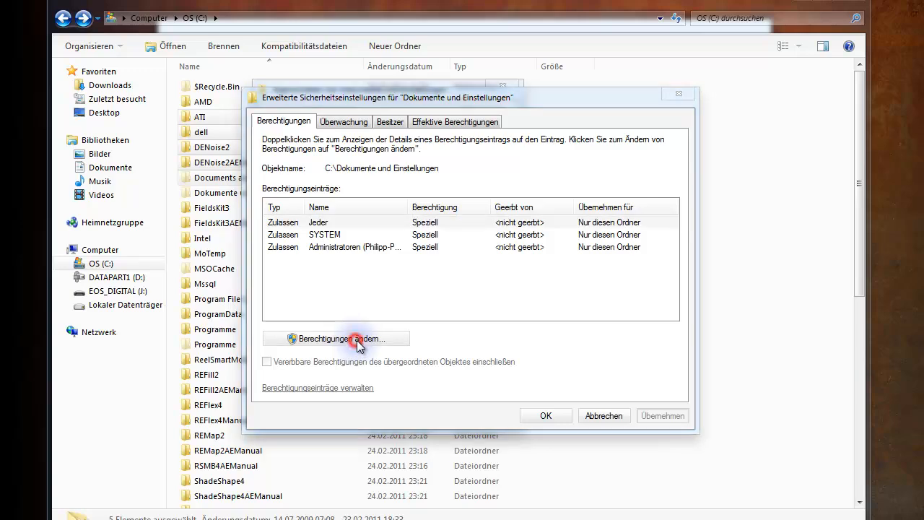
Edit the Jeder entry, toggling its Vollzugriff allow and deny boxes, and confirm
click(339, 338)
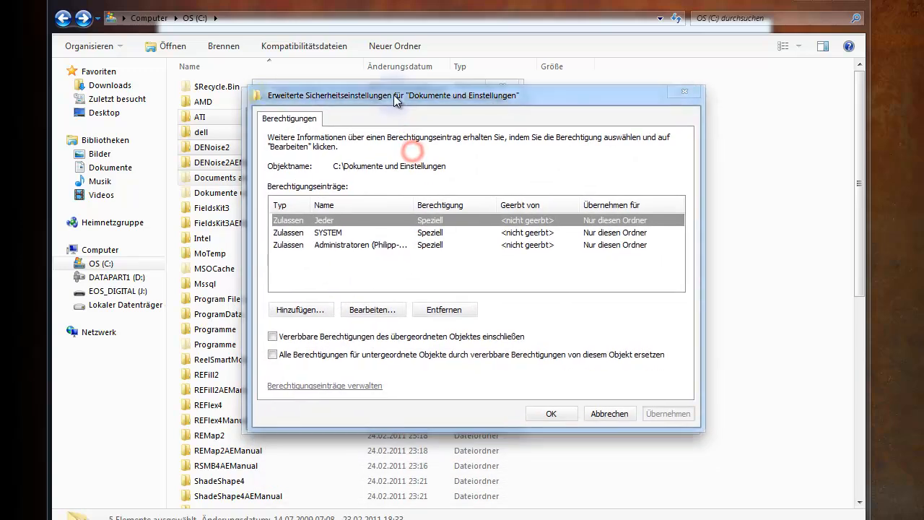
mouse_move(335, 231)
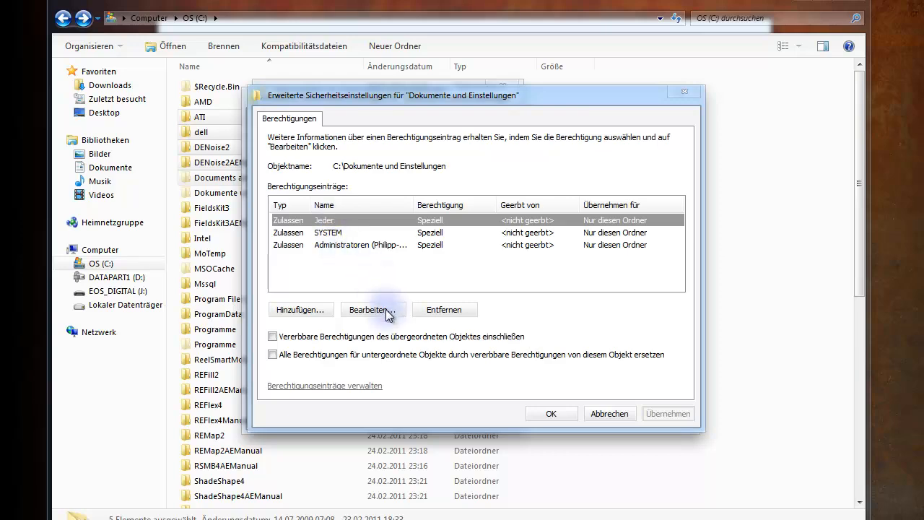
click(373, 309)
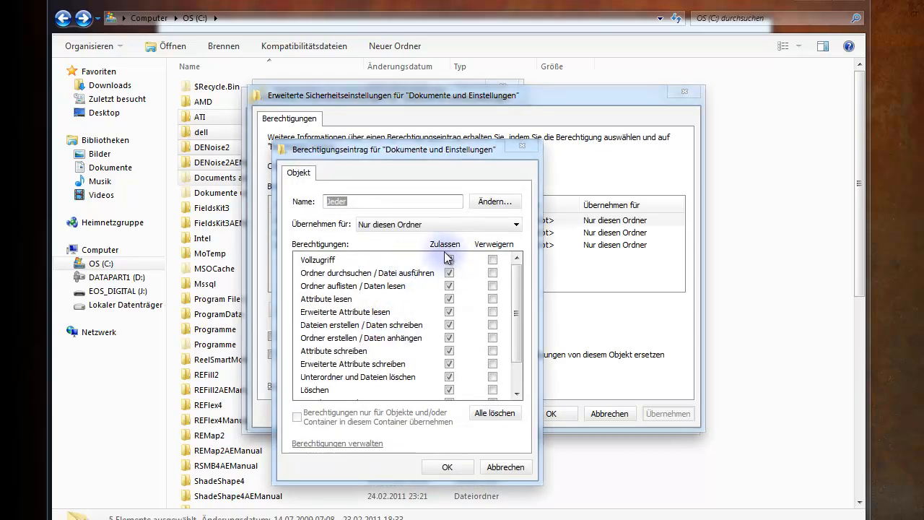
click(449, 260)
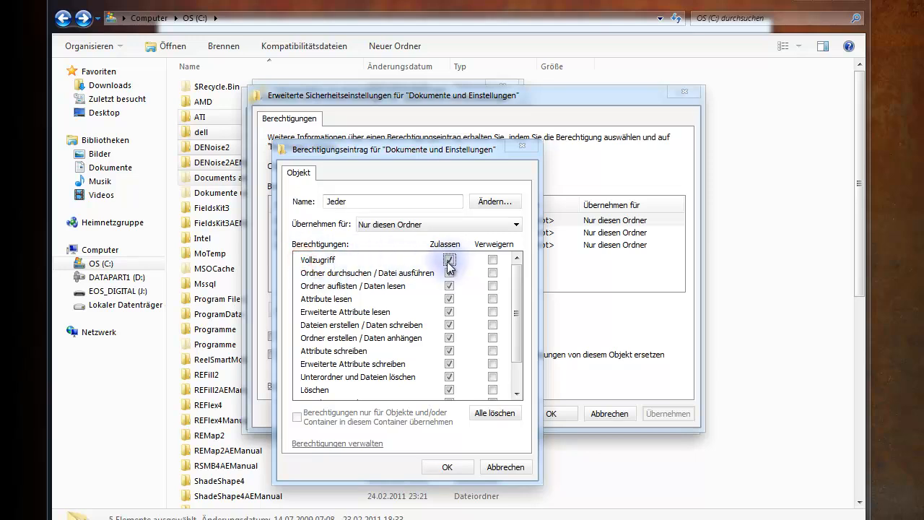
scroll(down, 3)
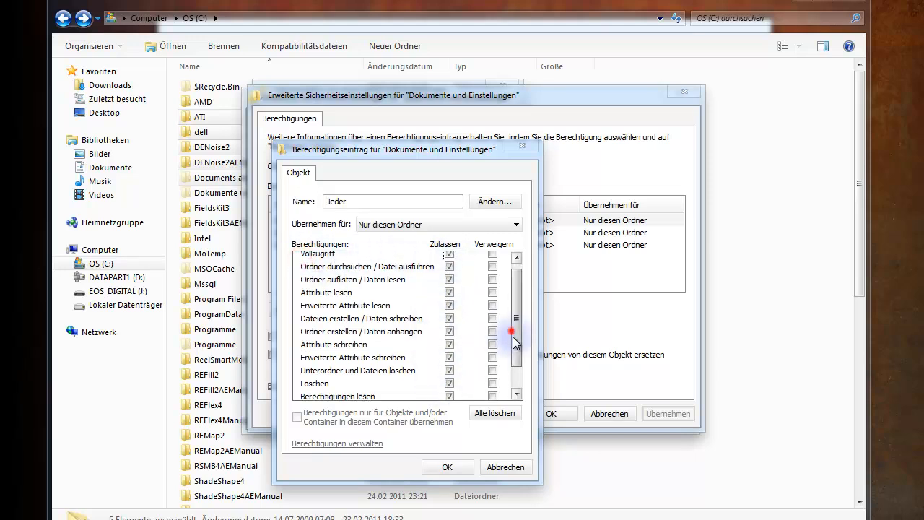
scroll(up, 3)
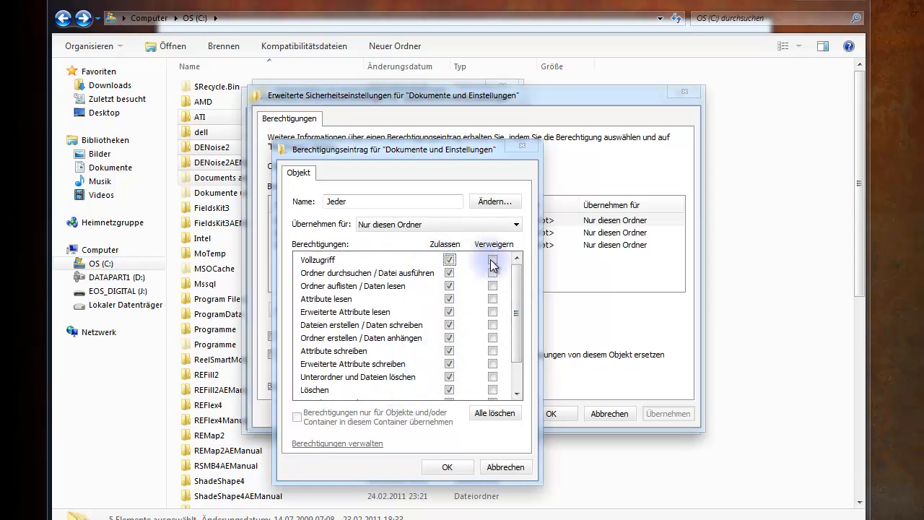
click(493, 260)
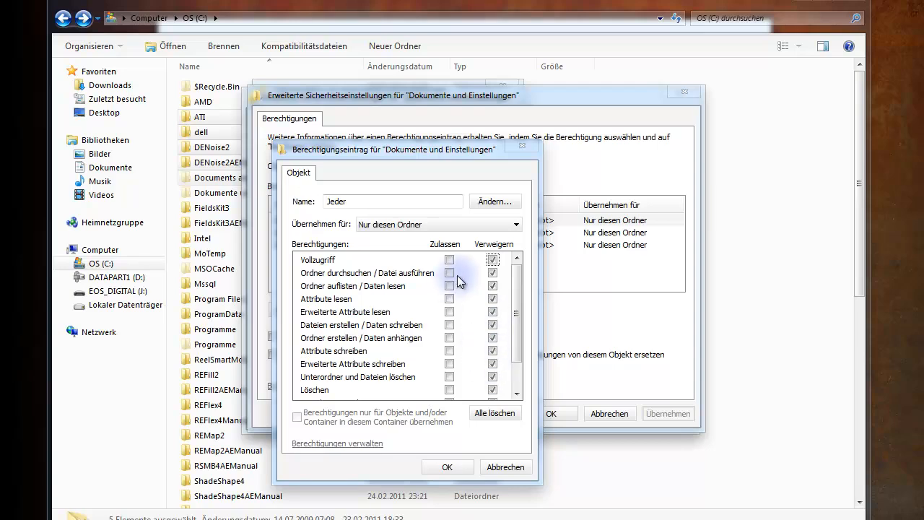
click(449, 260)
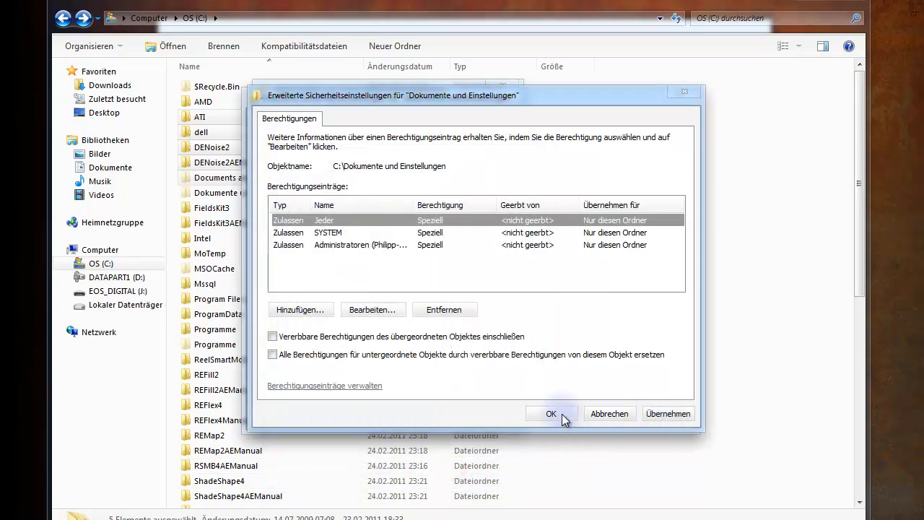
Apply the security settings and browse into the user's AppData\Roaming\Adobe\After Effects folder
click(552, 413)
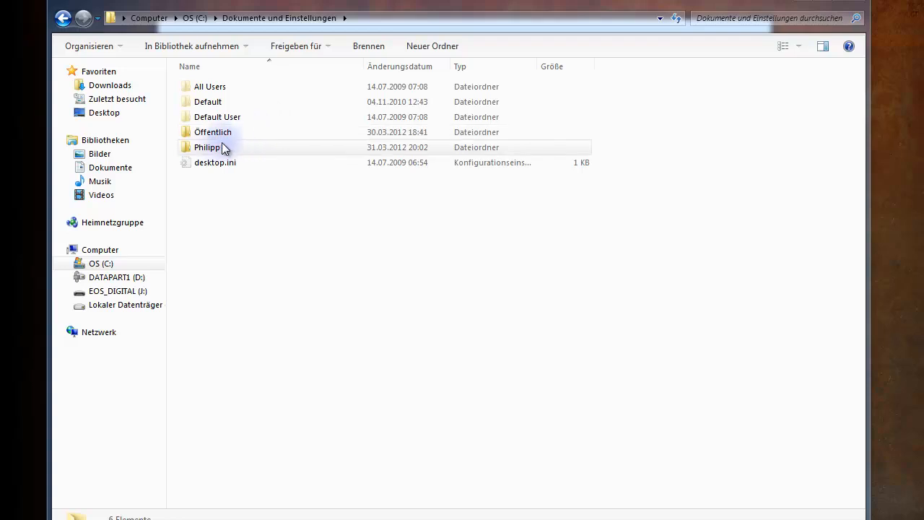
mouse_move(217, 148)
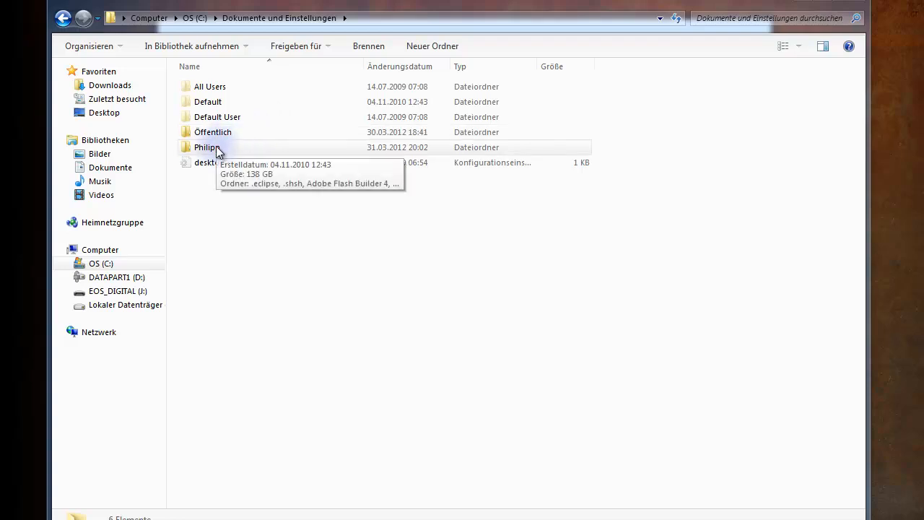
double_click(205, 147)
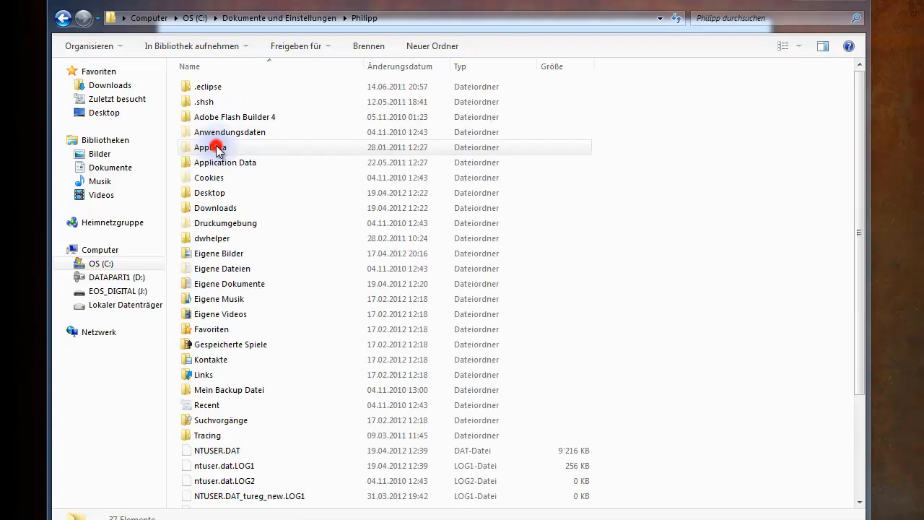
double_click(208, 147)
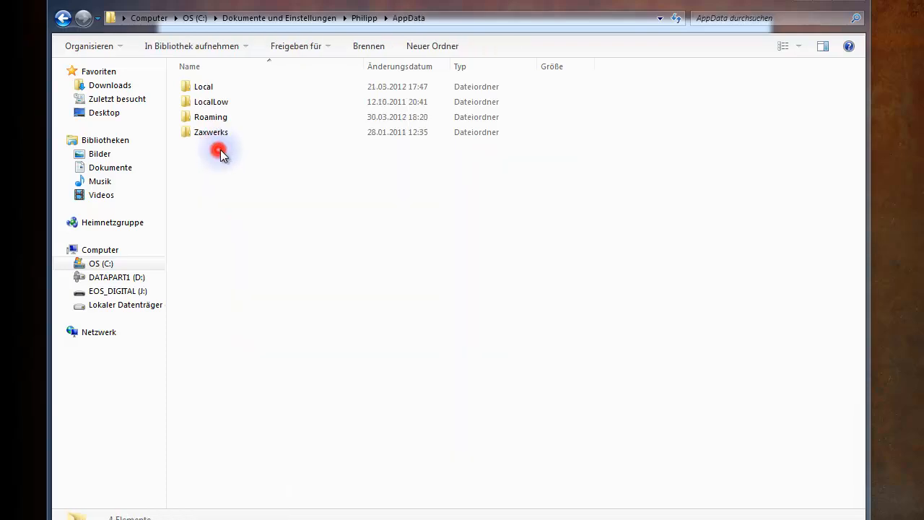
double_click(211, 117)
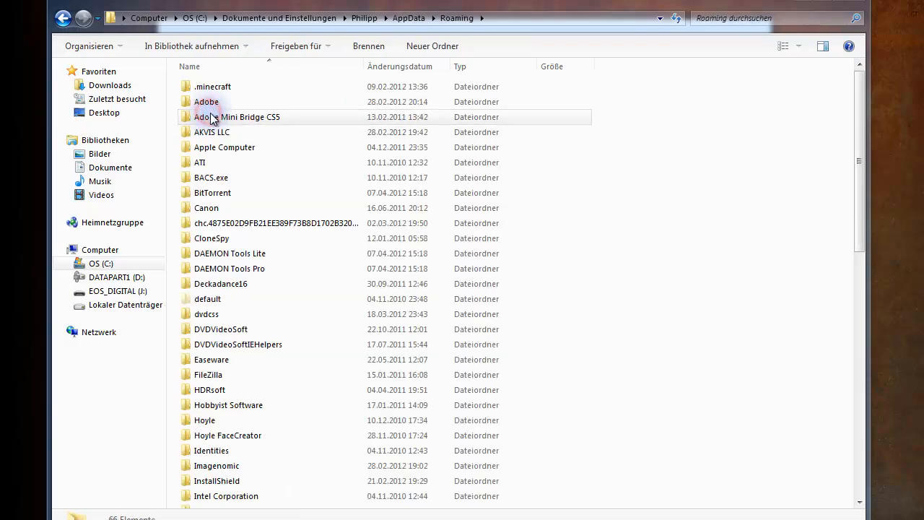
double_click(206, 101)
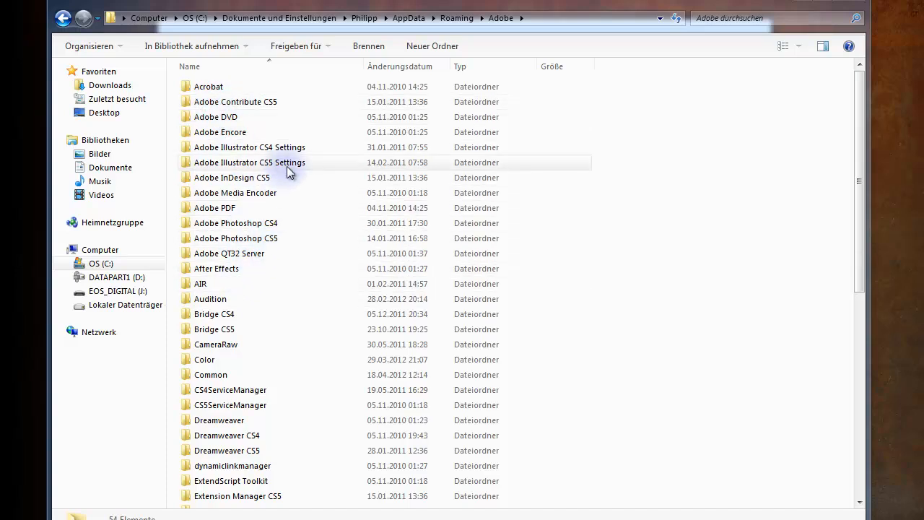
mouse_move(272, 185)
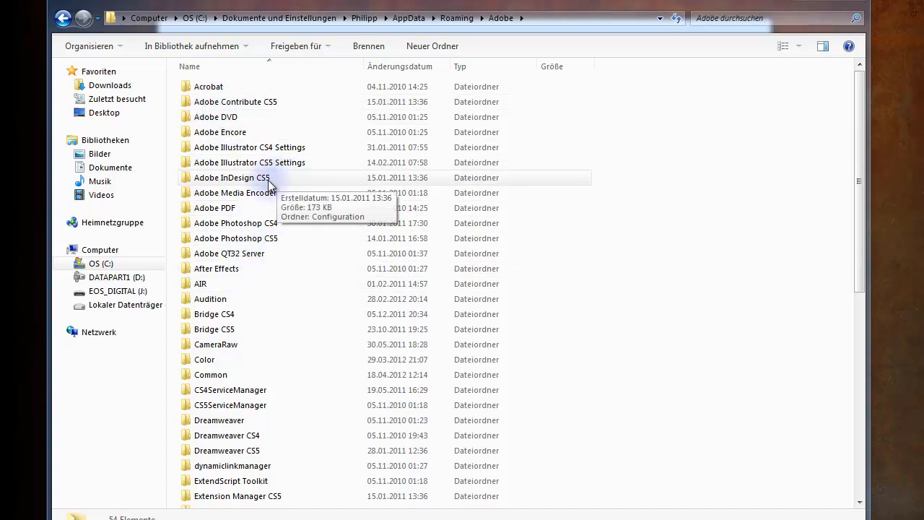
mouse_move(211, 283)
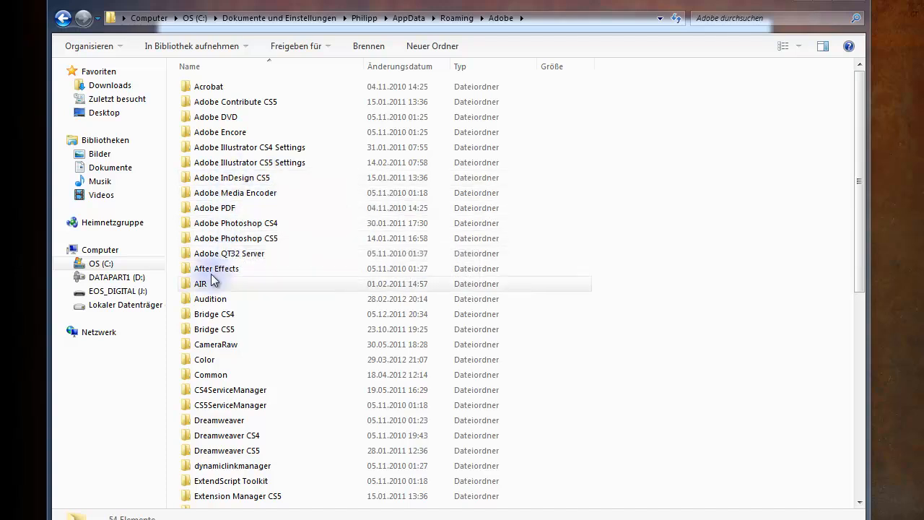
double_click(217, 267)
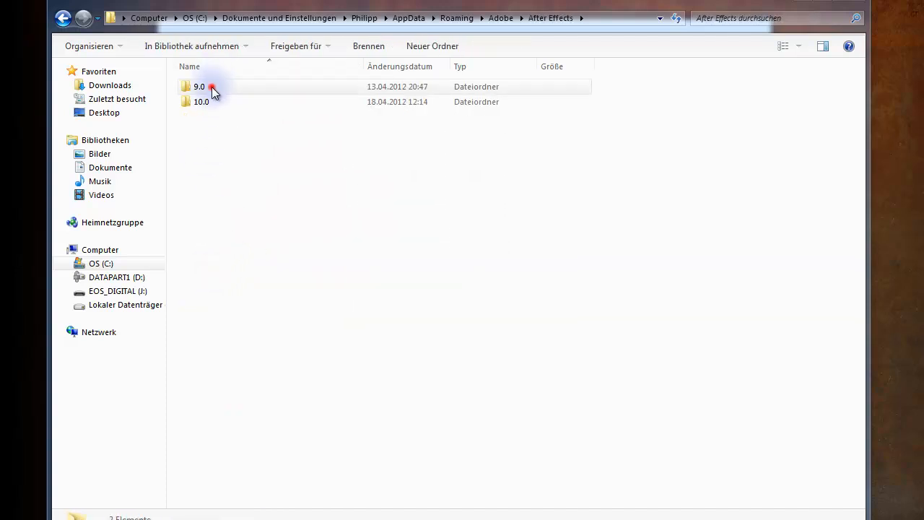
Enter the 9.0 version folder holding the After Effects preference files
click(214, 101)
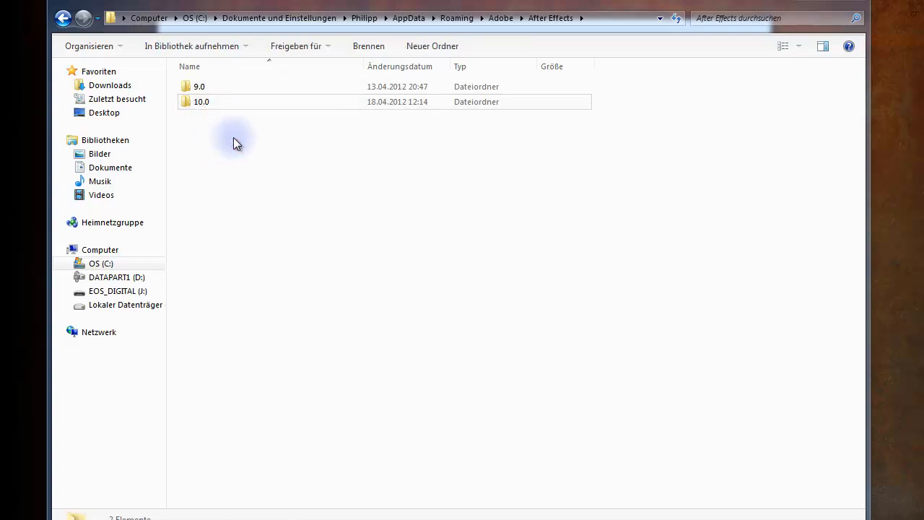
mouse_move(214, 108)
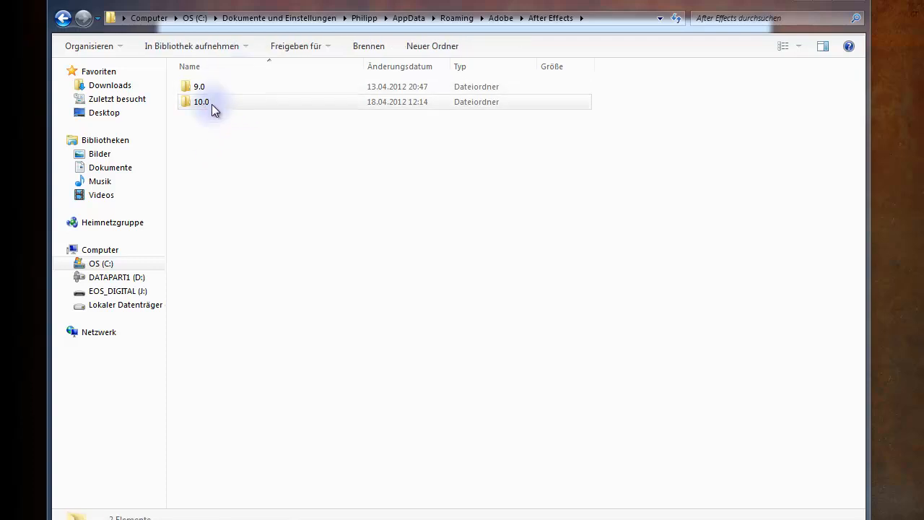
mouse_move(214, 112)
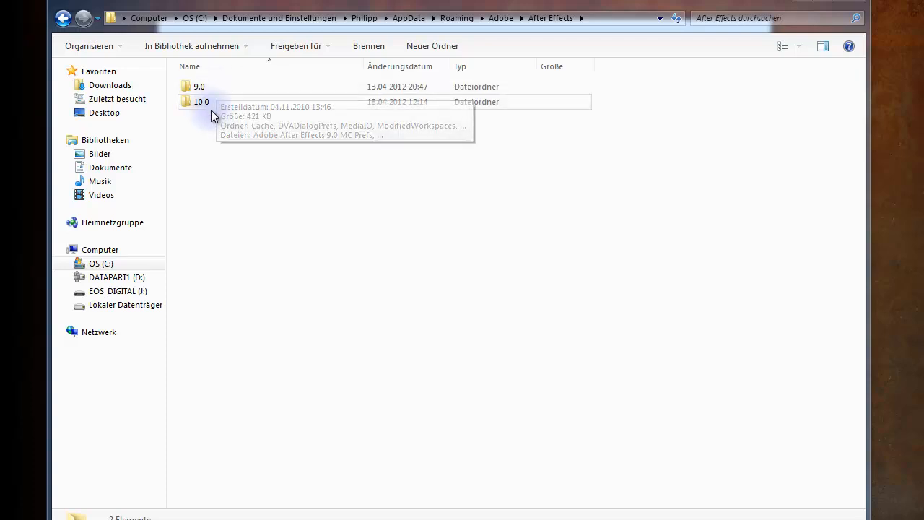
mouse_move(194, 101)
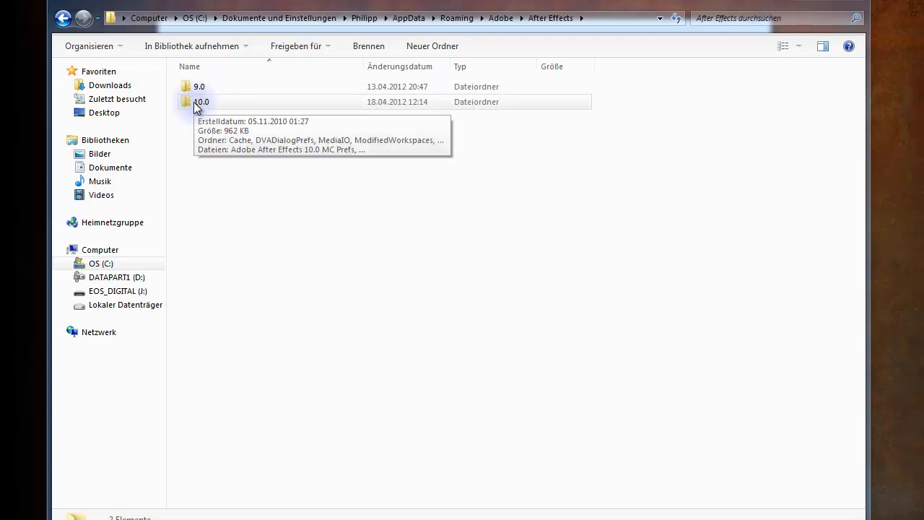
mouse_move(220, 114)
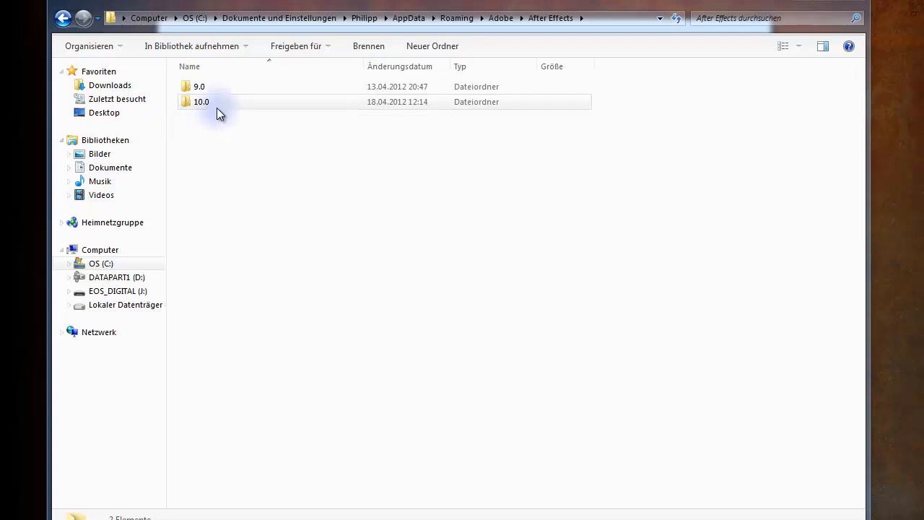
mouse_move(200, 87)
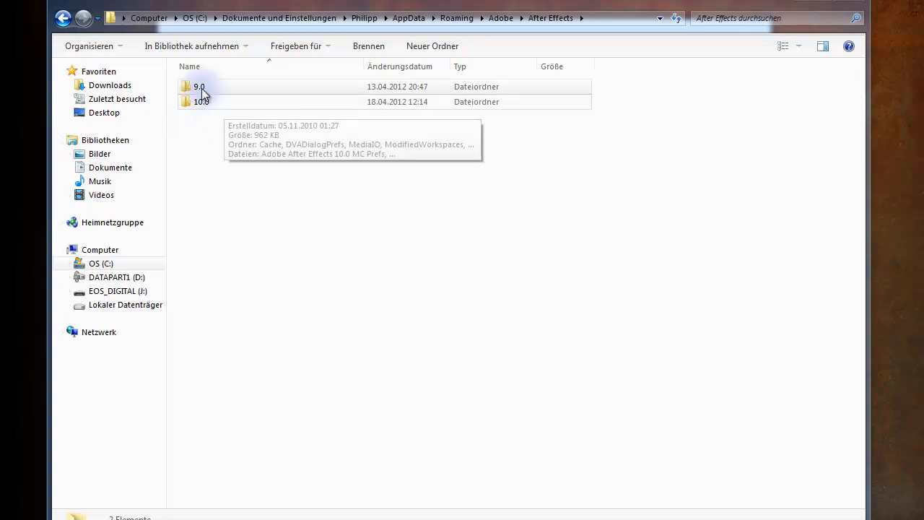
mouse_move(205, 87)
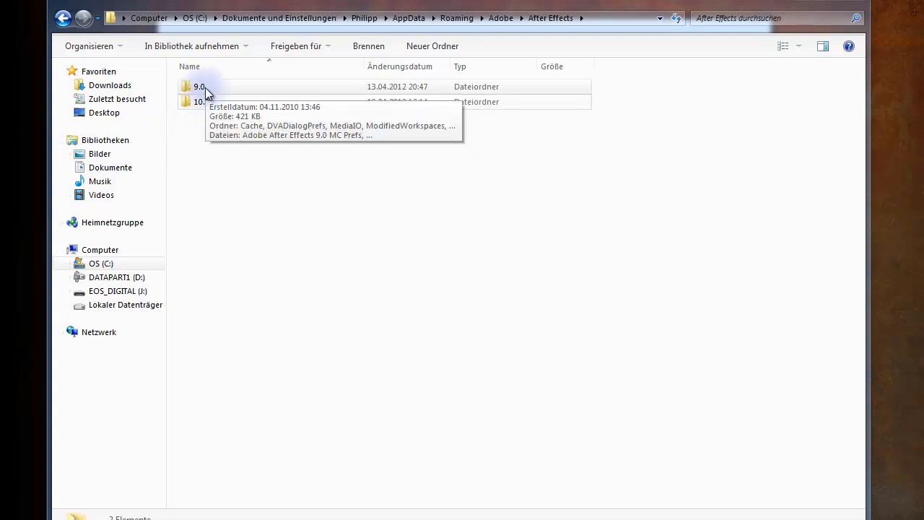
double_click(199, 87)
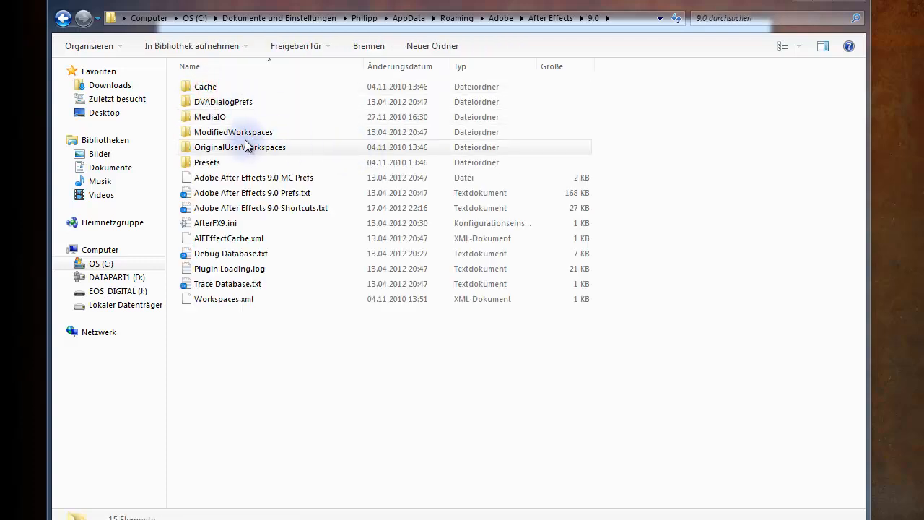
mouse_move(274, 214)
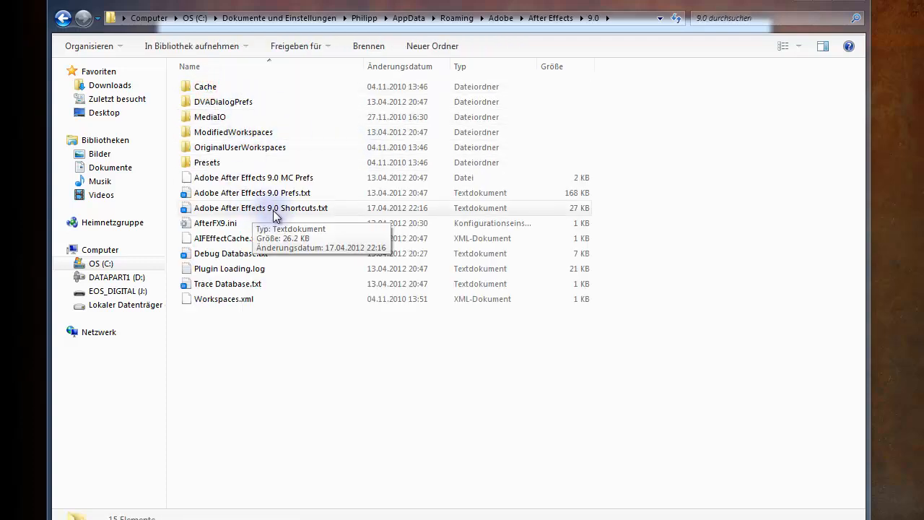
Load Adobe After Effects 9.0 Shortcuts.txt in Notepad and glance through it
double_click(260, 208)
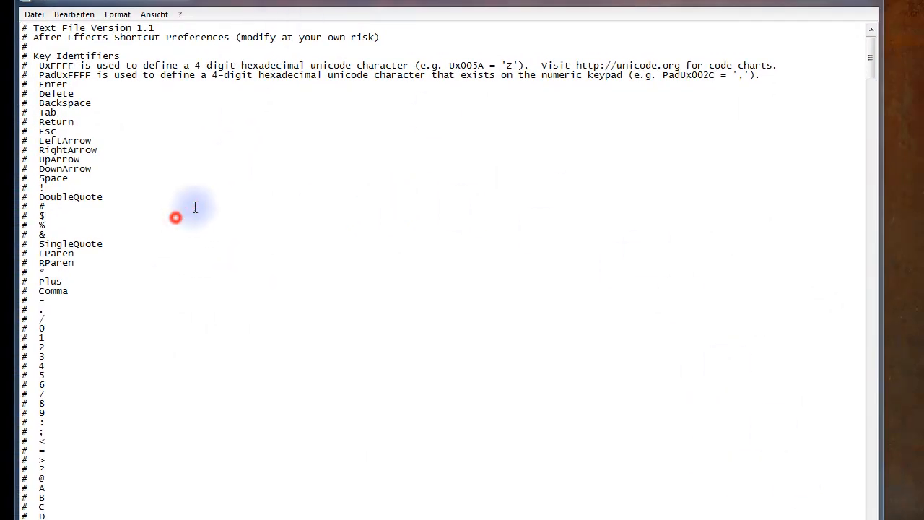
scroll(down, 3)
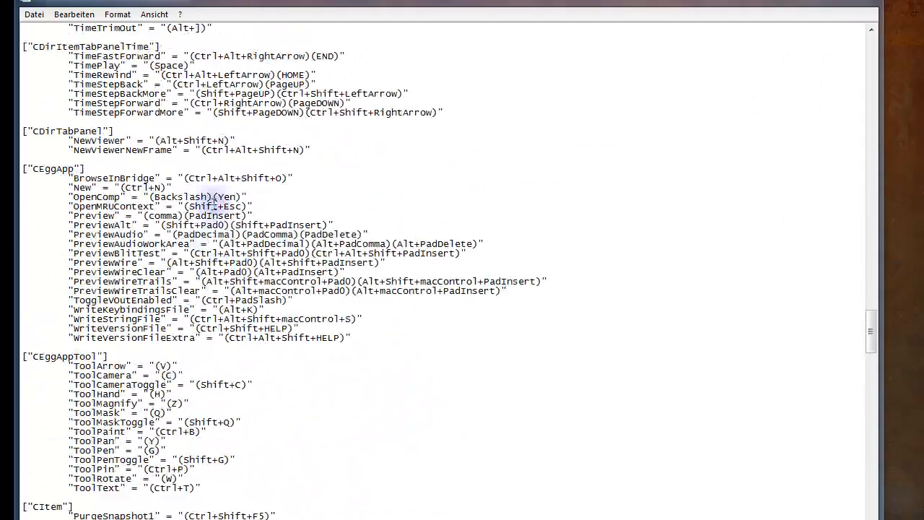
scroll(up, 3)
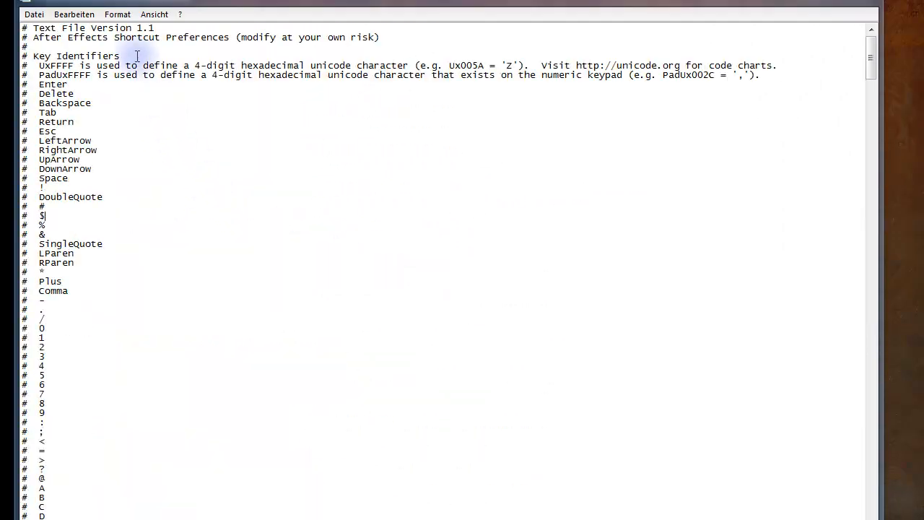
mouse_move(224, 127)
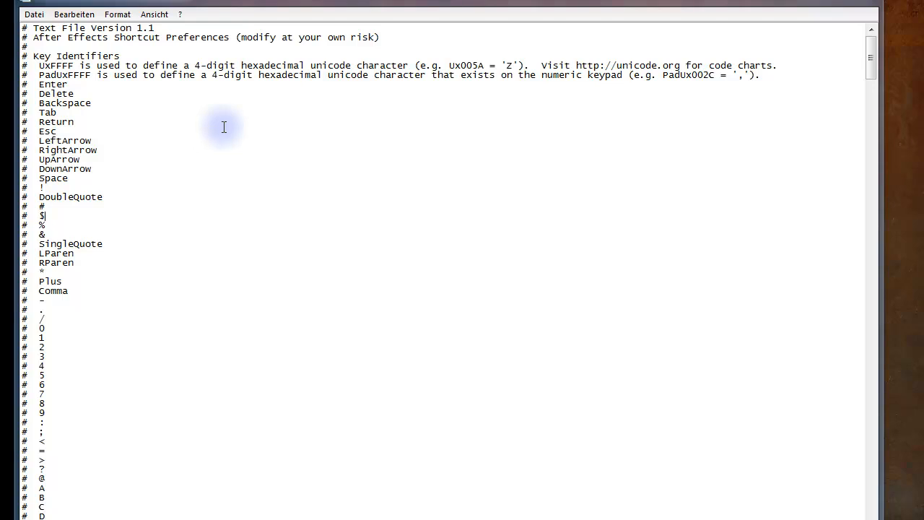
Search the file for 'preview' to reach the CEggApp preview shortcut entries
key(Ctrl+f)
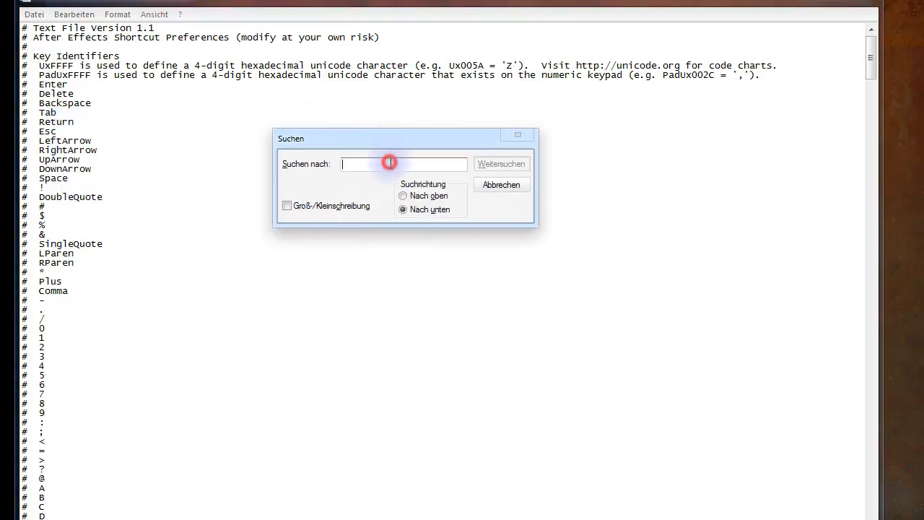
text(previ)
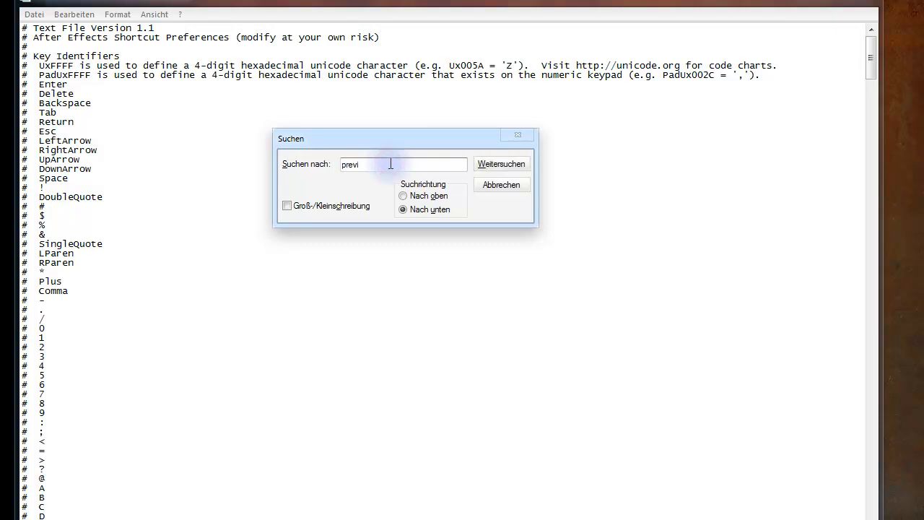
click(500, 164)
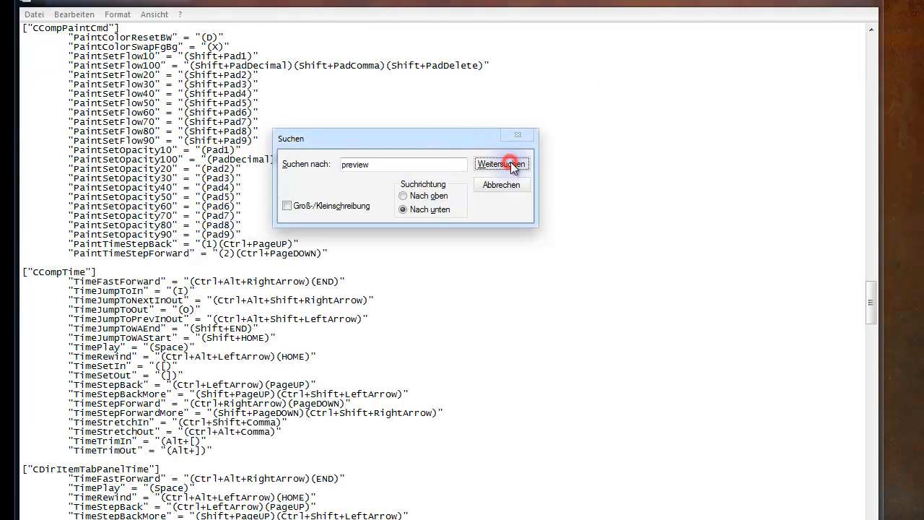
click(501, 165)
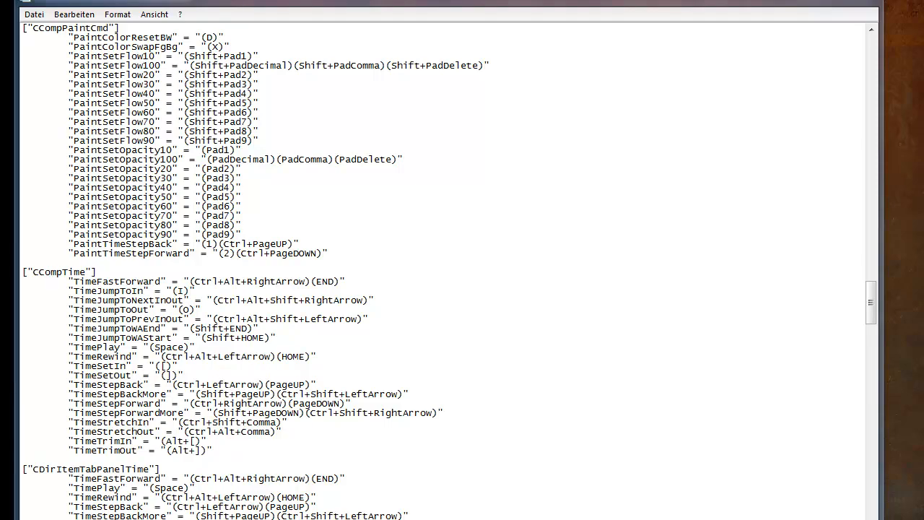
scroll(down, 3)
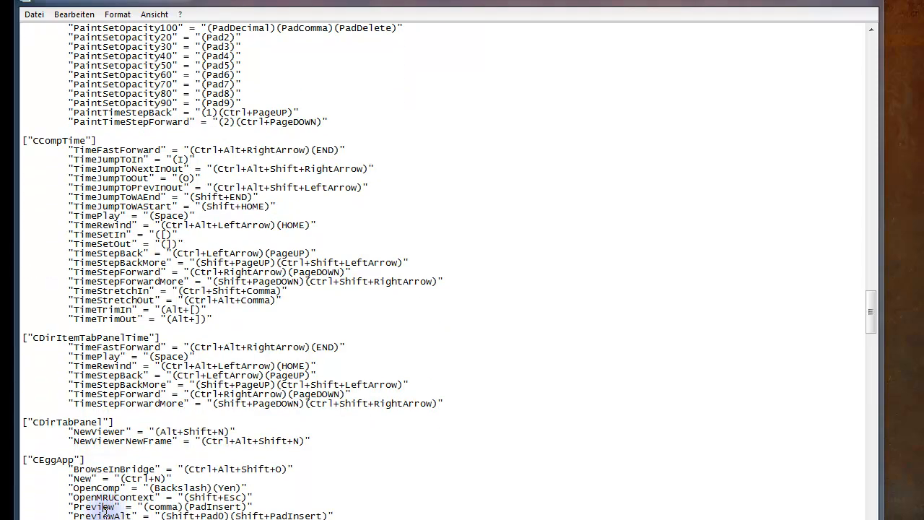
Rewrite the Preview line to "(.)", replacing (Comma) and removing (PadInsert)
scroll(down, 3)
text(.)
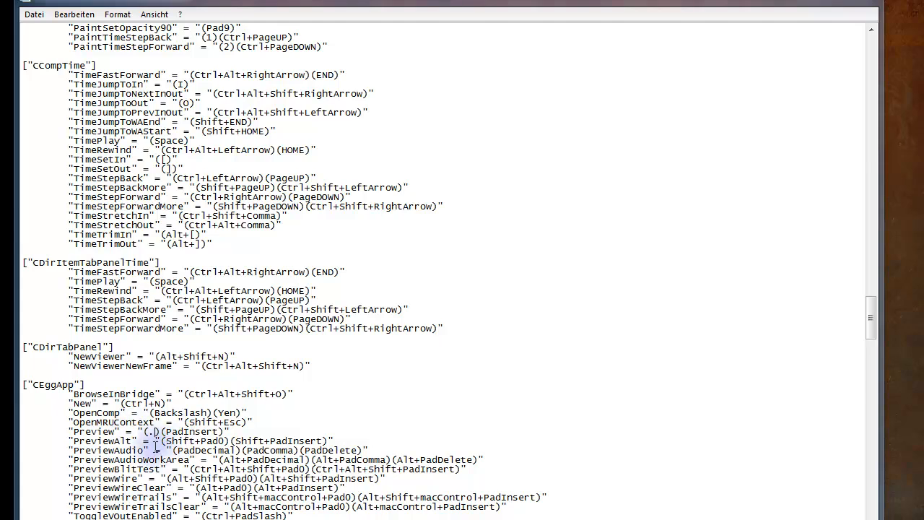
double_click(190, 430)
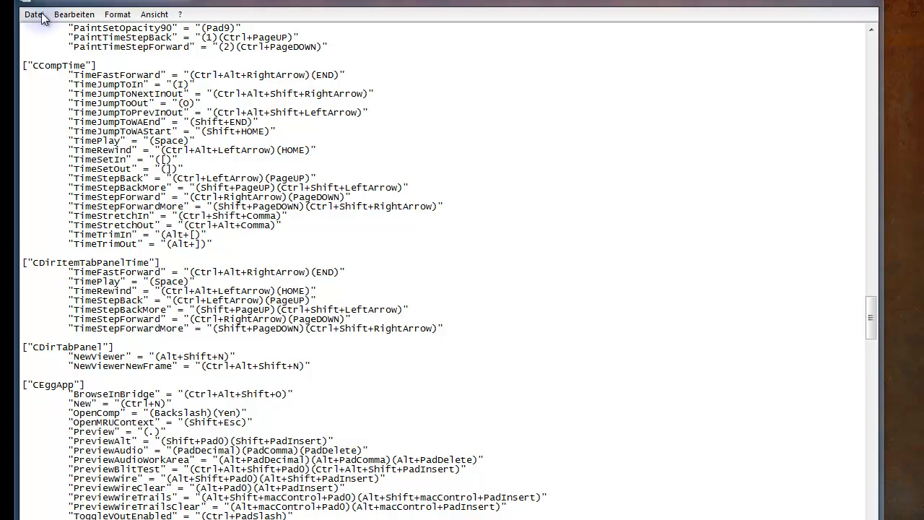
Start a new search from the Bearbeiten menu for the bracketed key value "(.)"
click(35, 15)
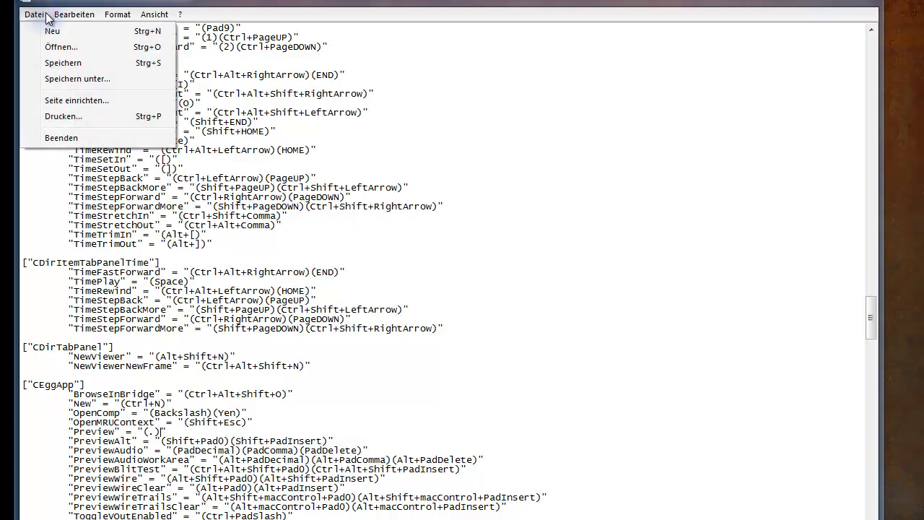
click(73, 14)
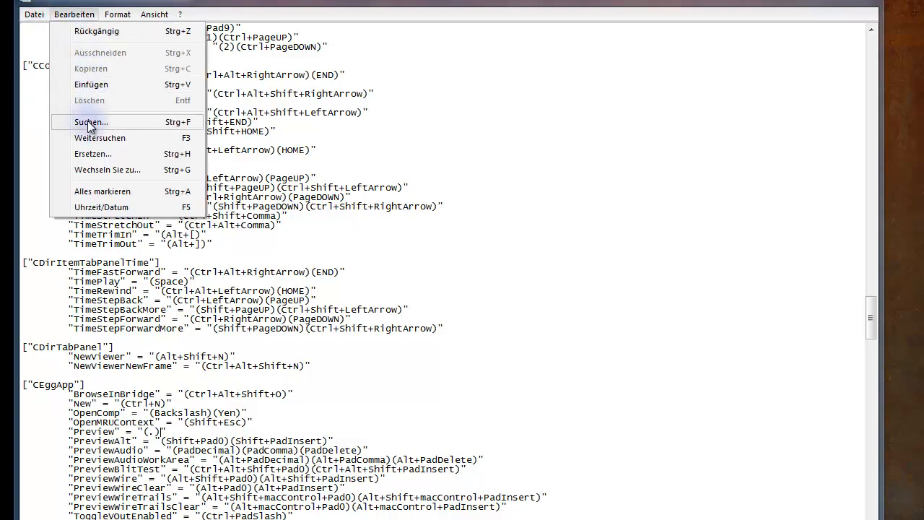
click(90, 121)
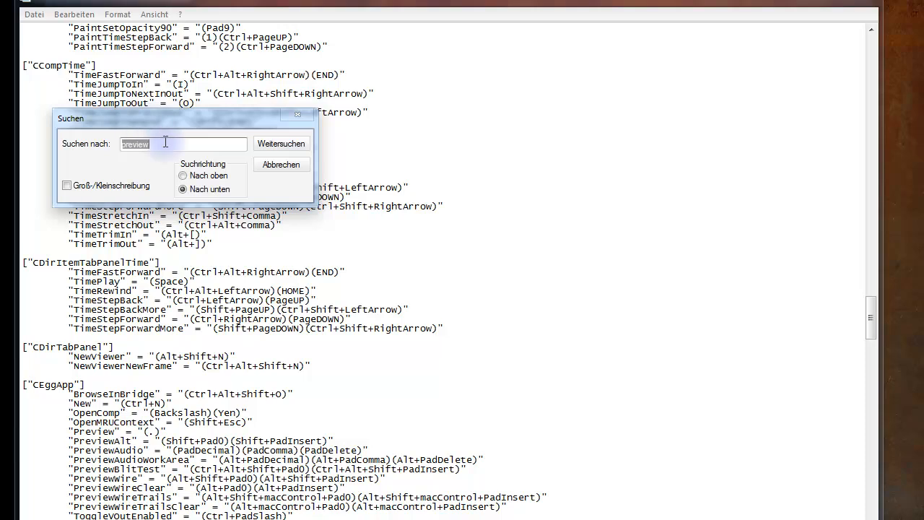
text(()
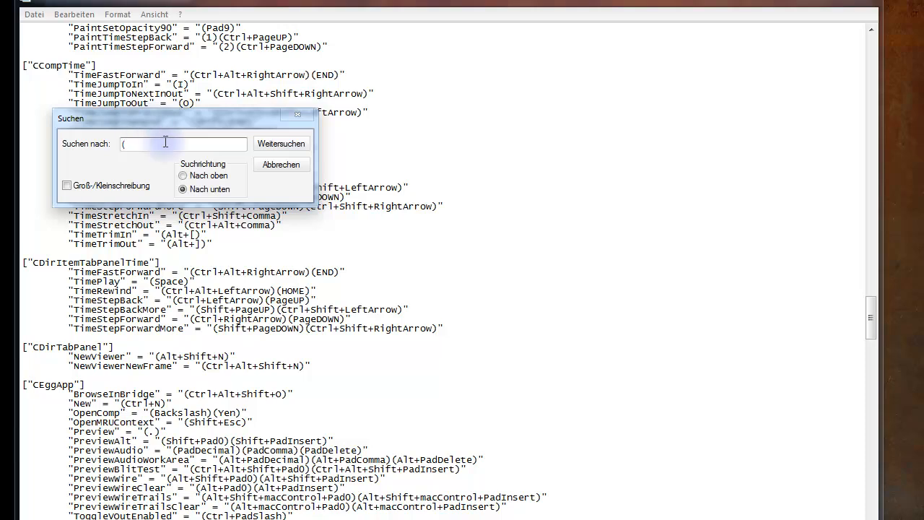
text())
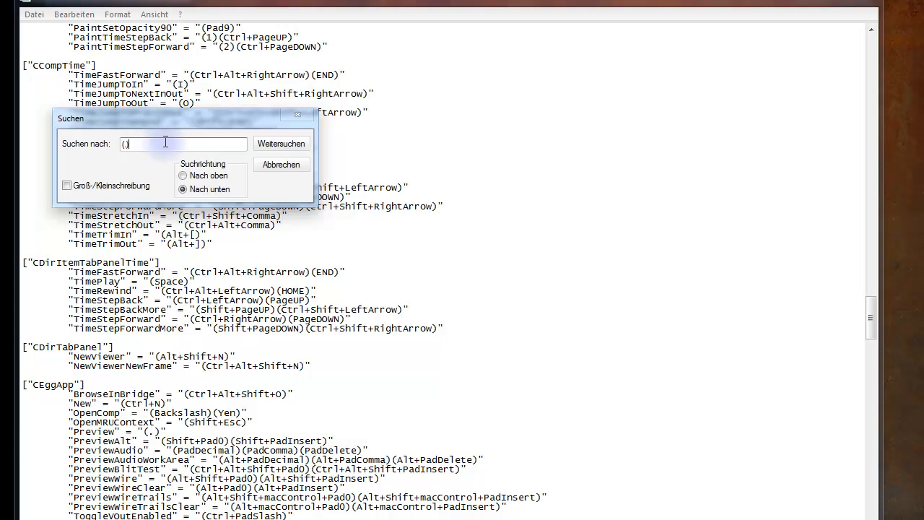
Step through every "(.)" match with Weitersuchen until no further matches remain, then dismiss the message
click(280, 143)
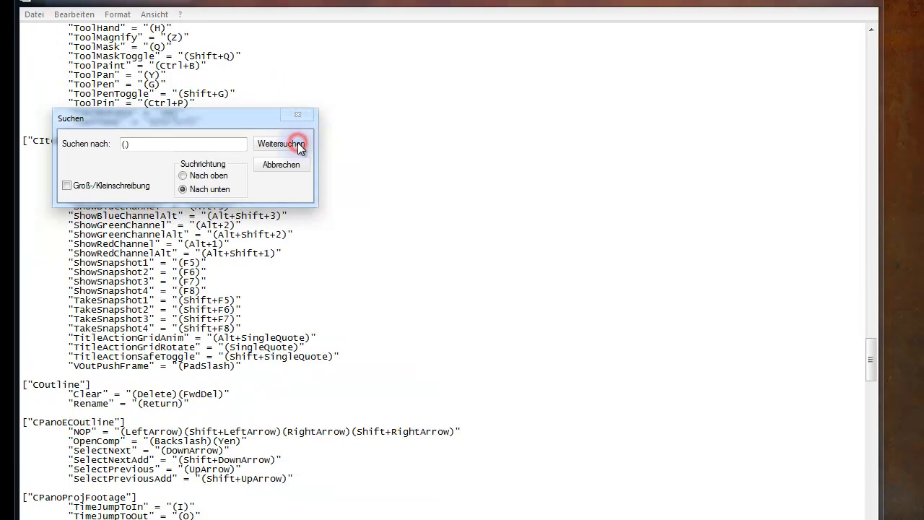
click(281, 143)
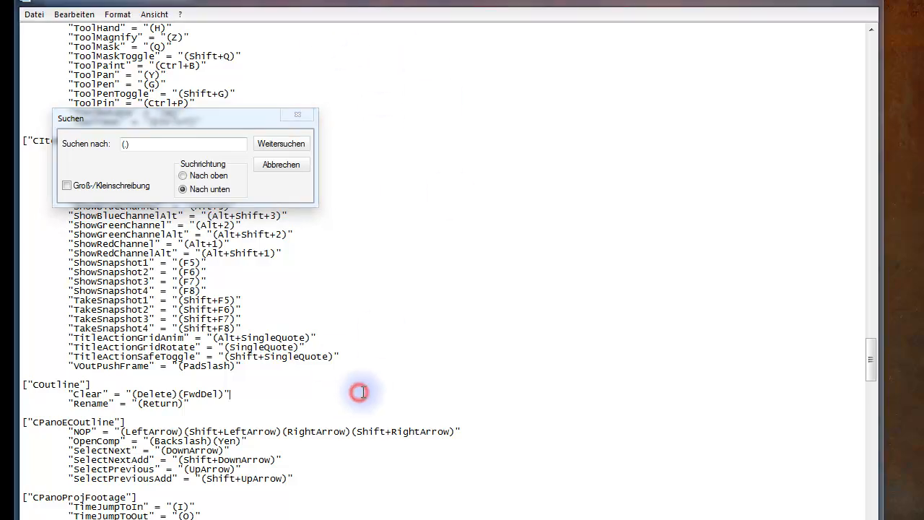
click(280, 143)
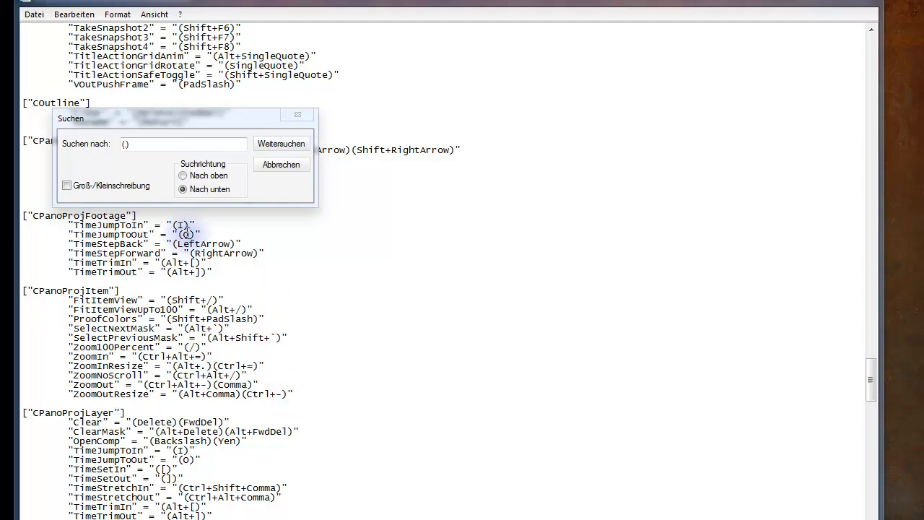
click(280, 143)
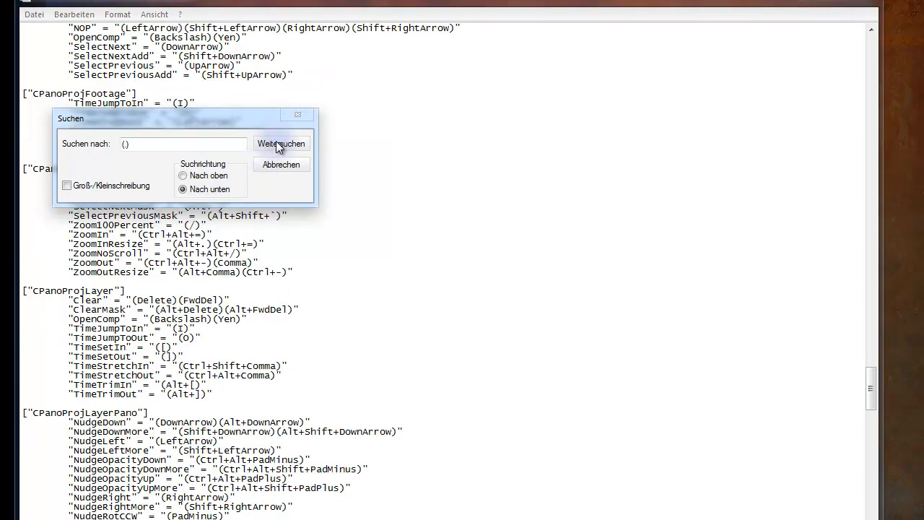
click(280, 145)
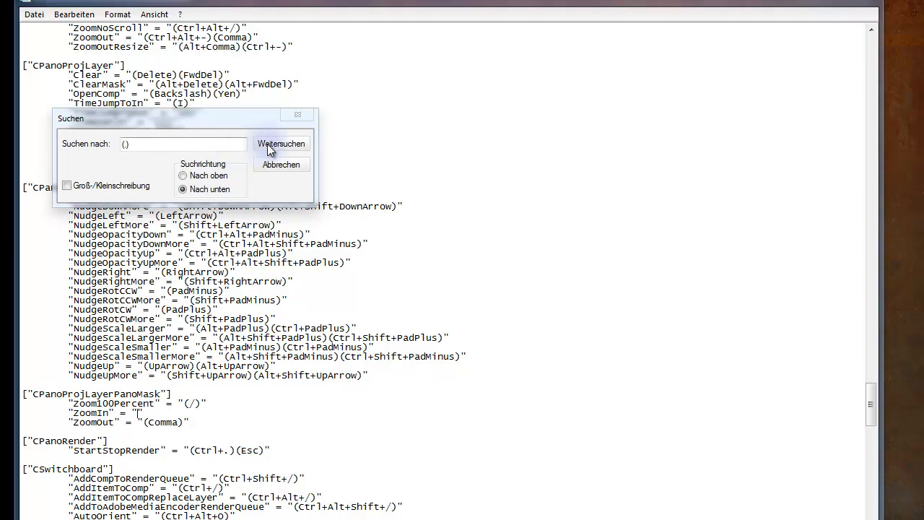
click(280, 144)
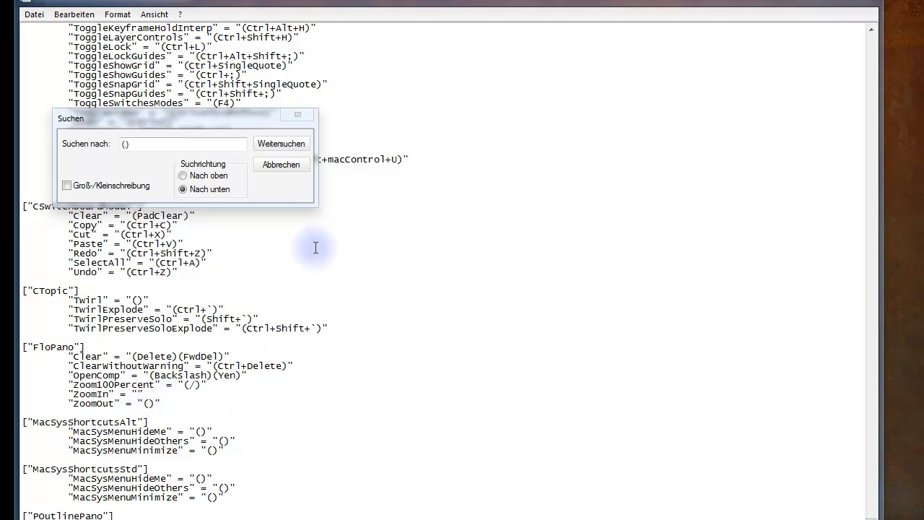
click(280, 143)
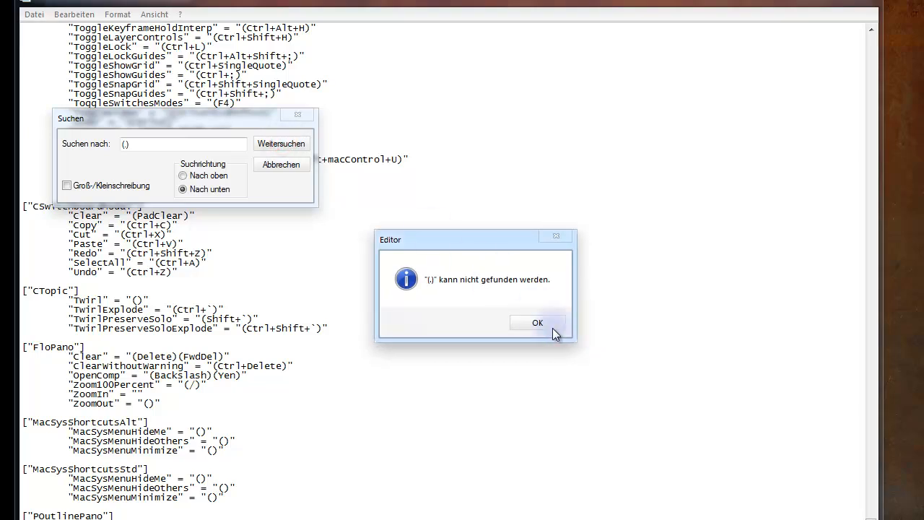
mouse_move(455, 280)
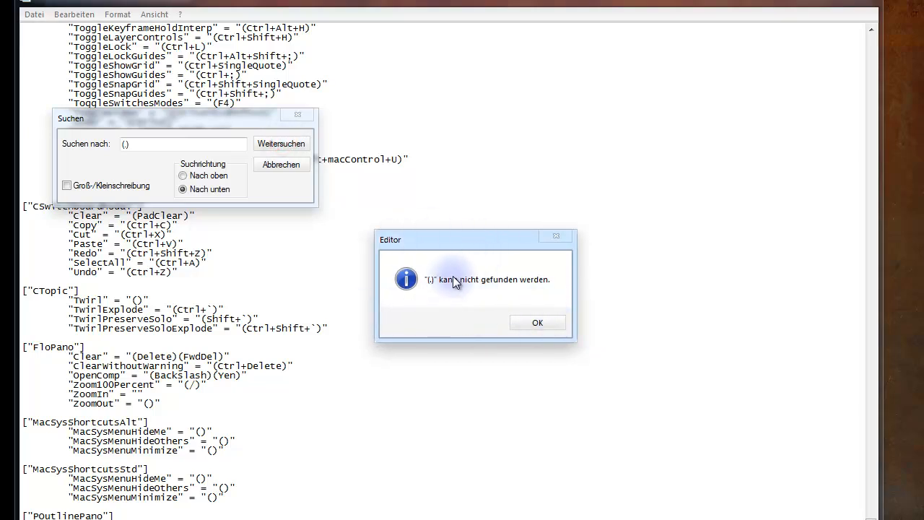
click(537, 322)
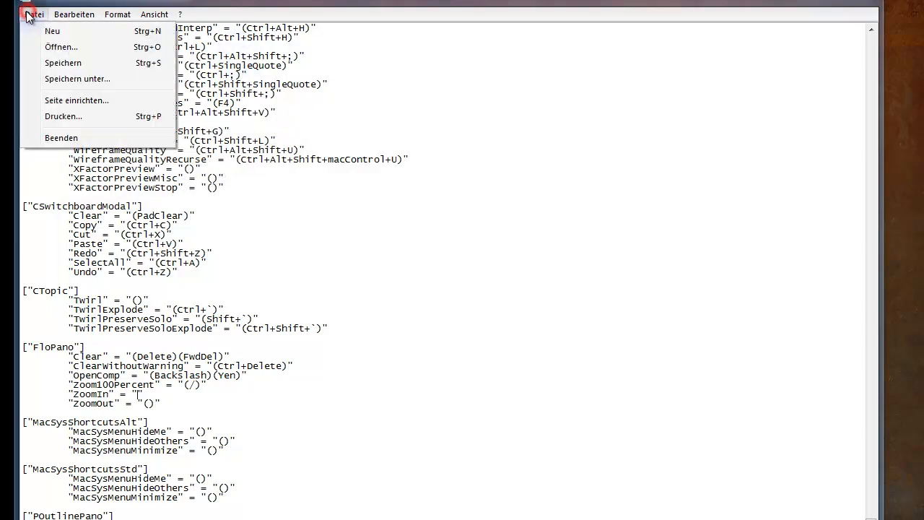
mouse_move(64, 64)
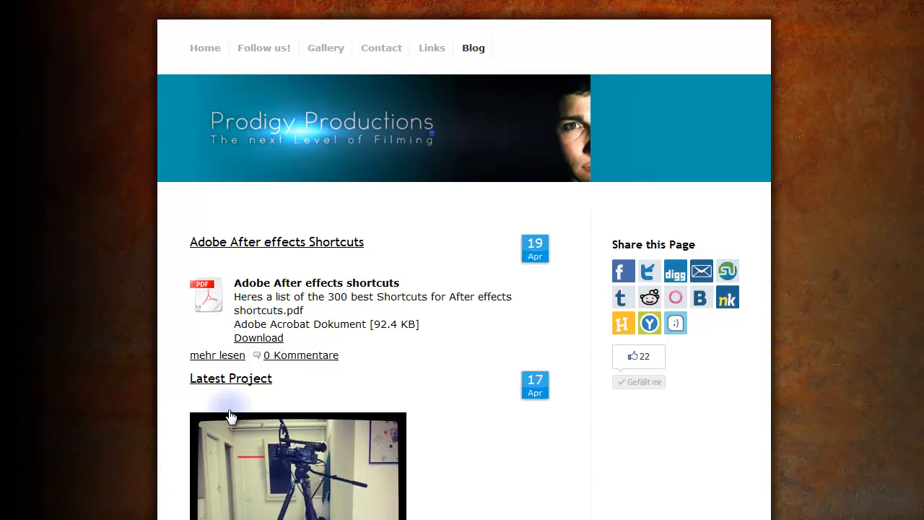
mouse_move(501, 121)
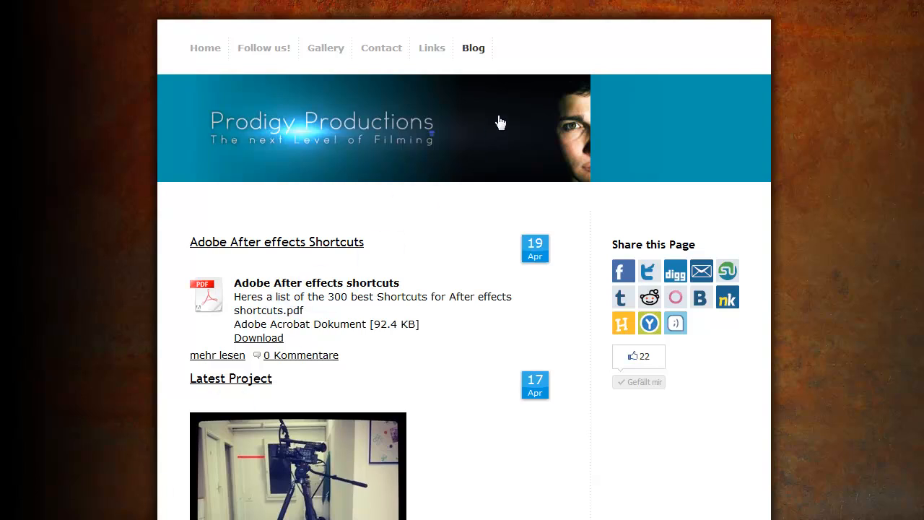
mouse_move(537, 130)
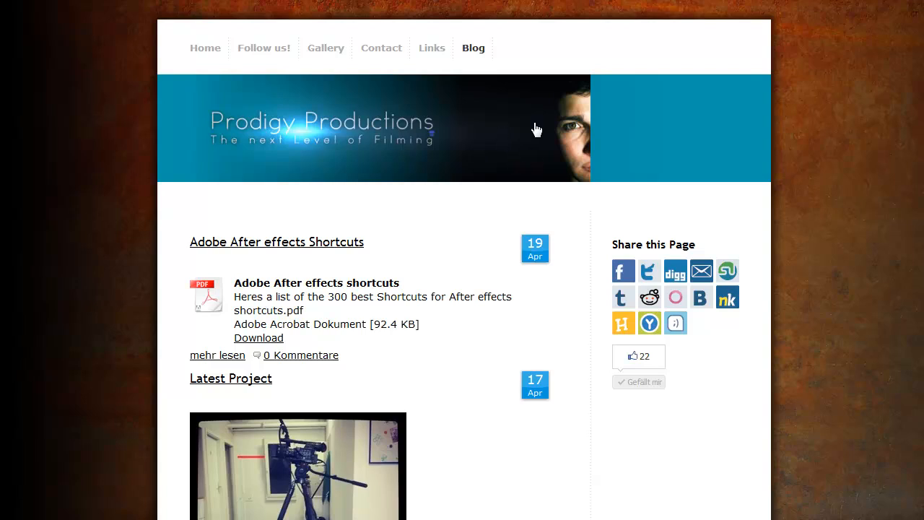
mouse_move(519, 99)
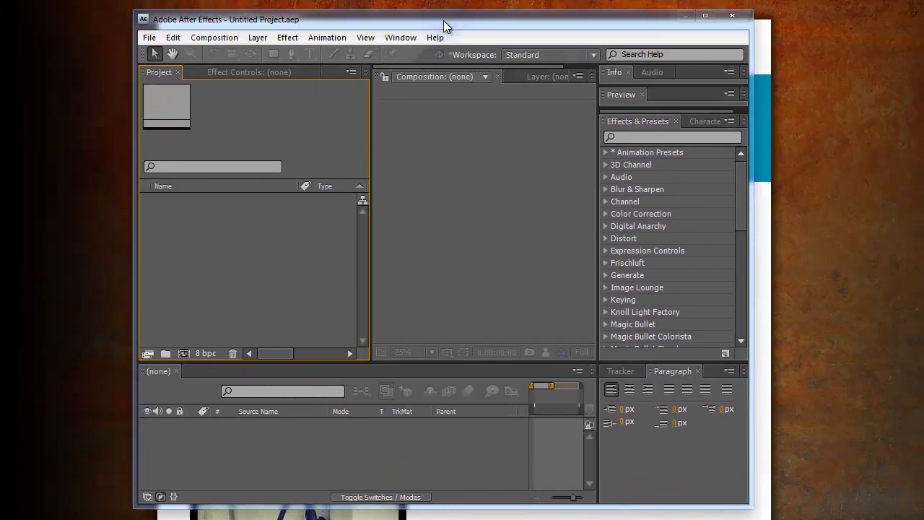
mouse_move(166, 26)
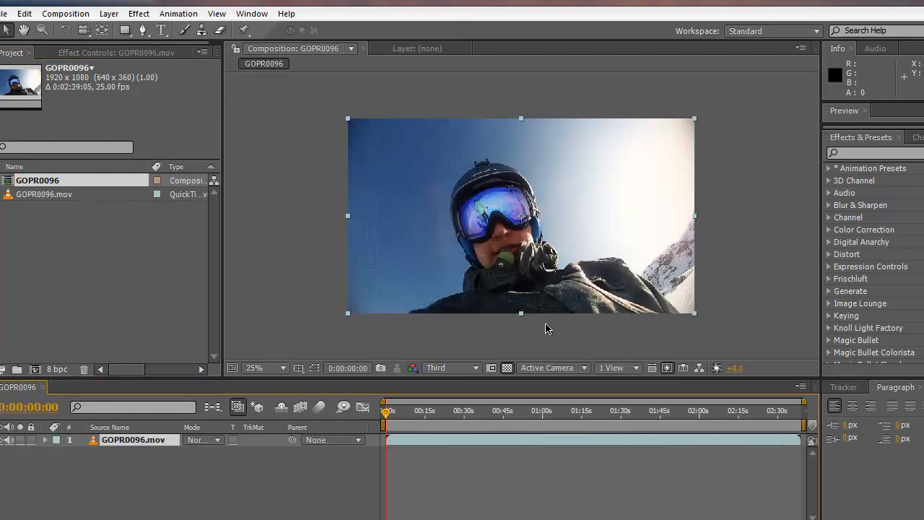
mouse_move(565, 324)
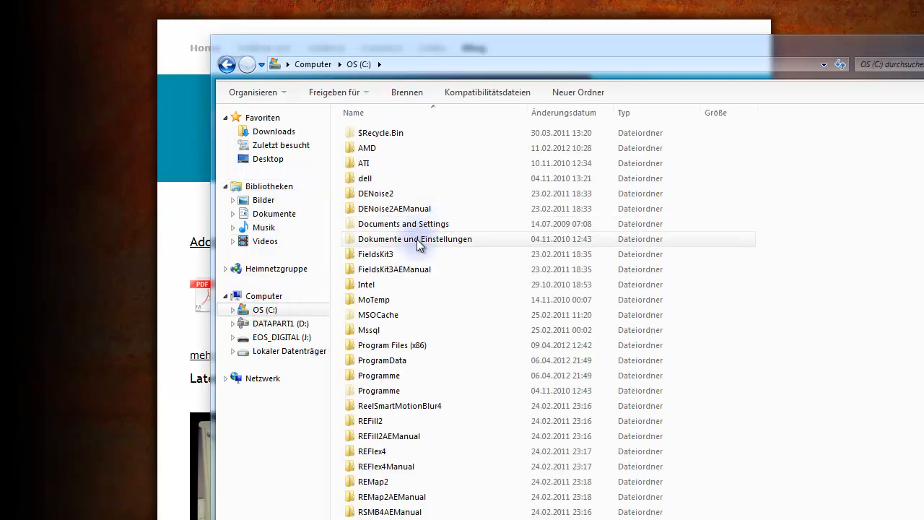
Return through Dokumente und Einstellungen and Adobe\After Effects to the 9.0 settings folder
double_click(414, 240)
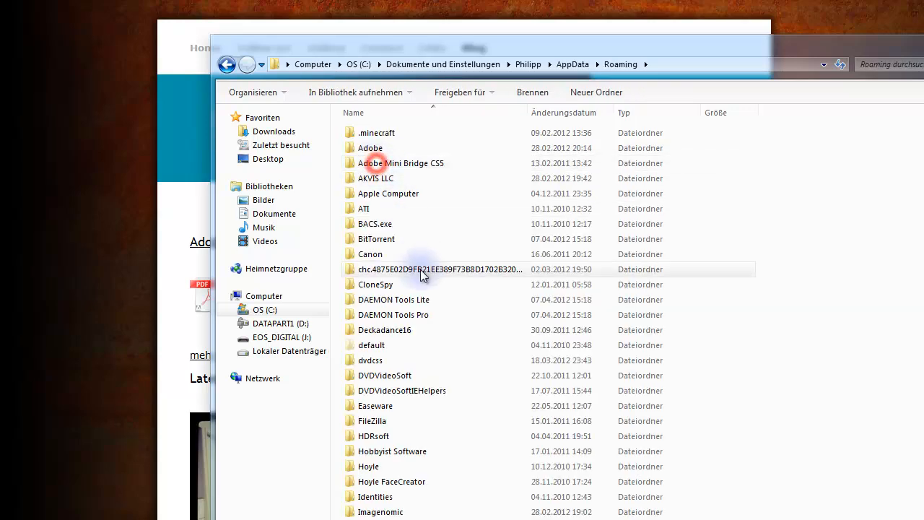
double_click(370, 147)
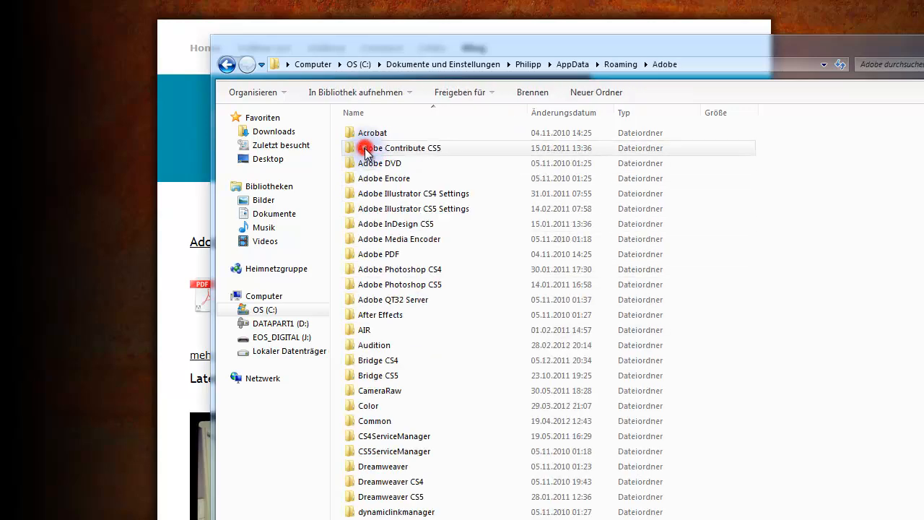
double_click(381, 315)
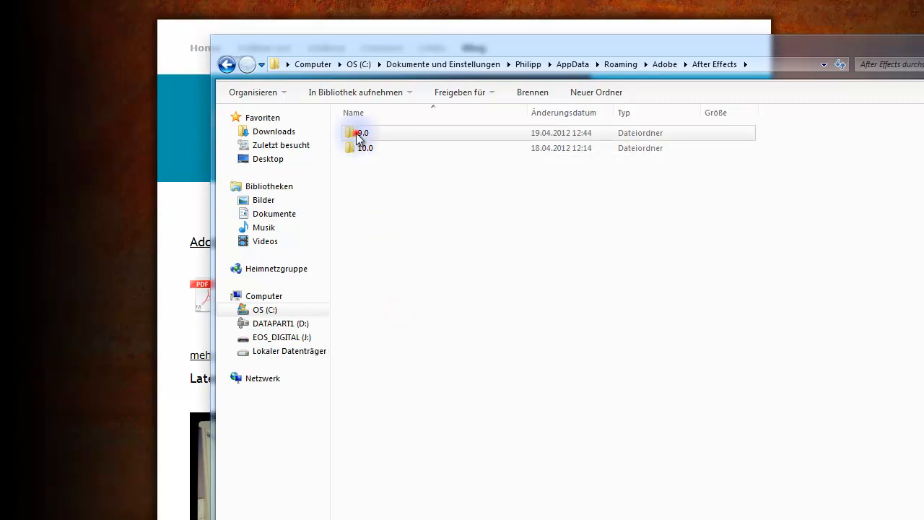
double_click(360, 133)
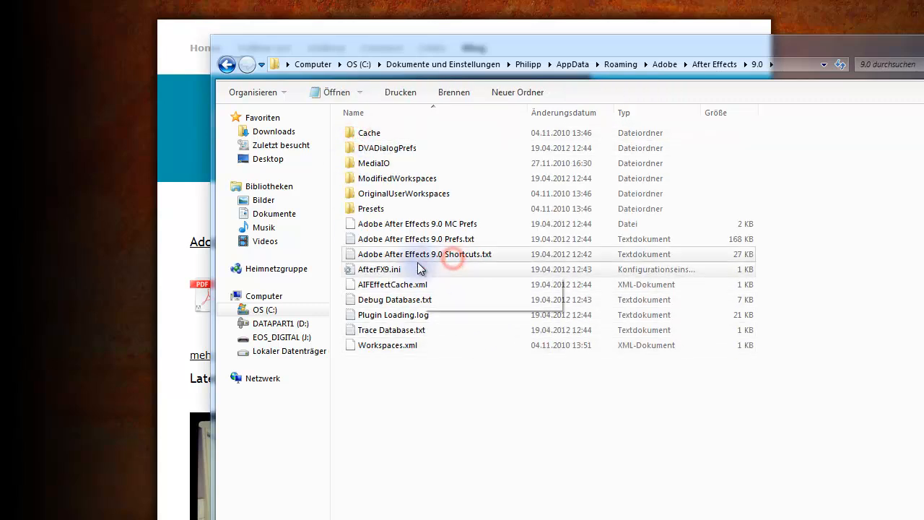
mouse_move(469, 257)
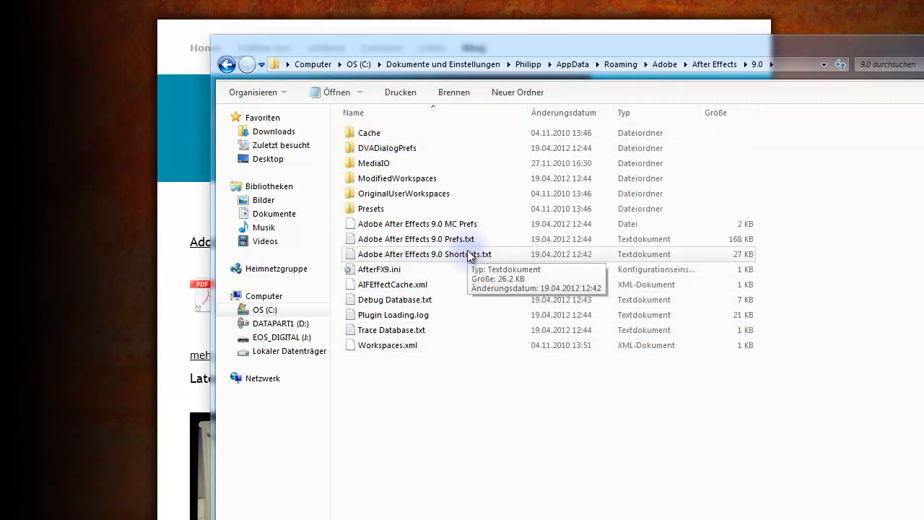
mouse_move(517, 272)
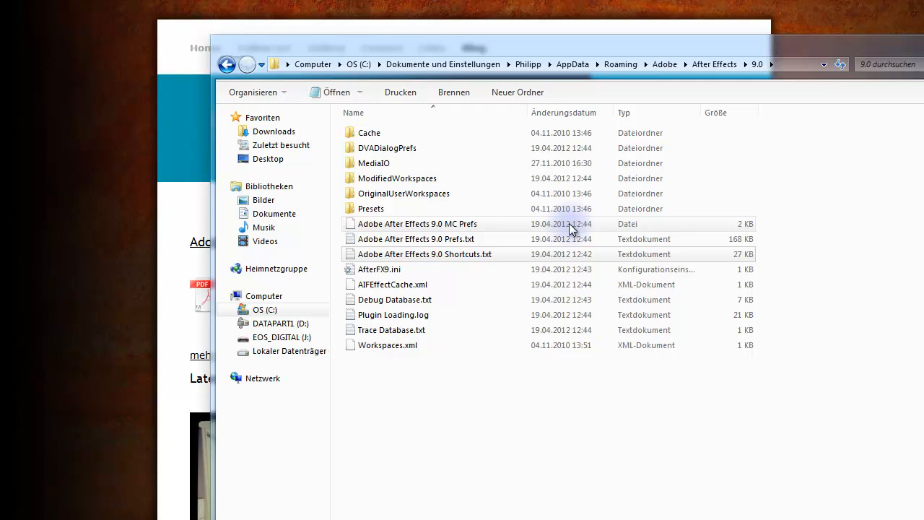
mouse_move(487, 254)
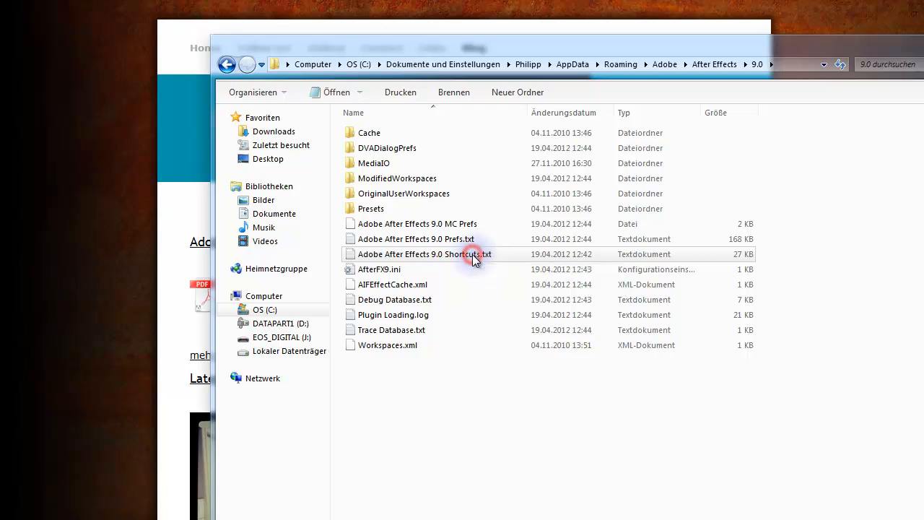
click(424, 254)
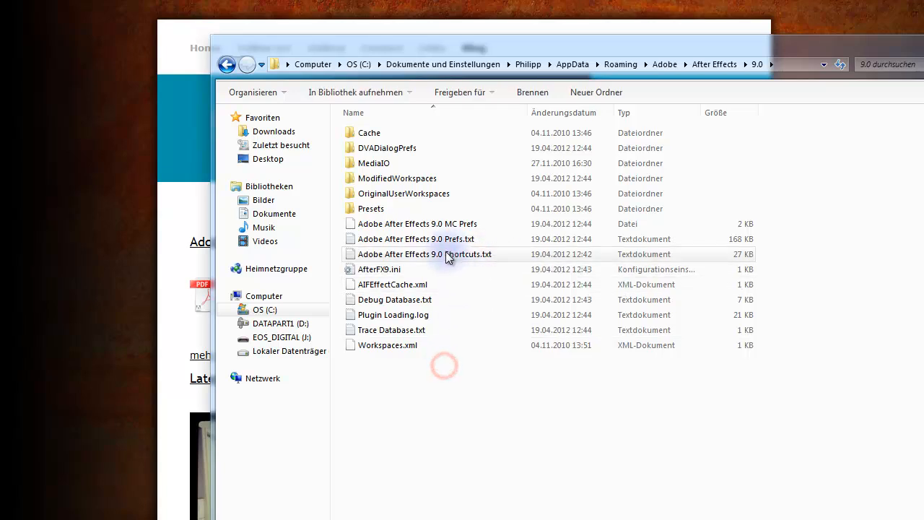
click(424, 254)
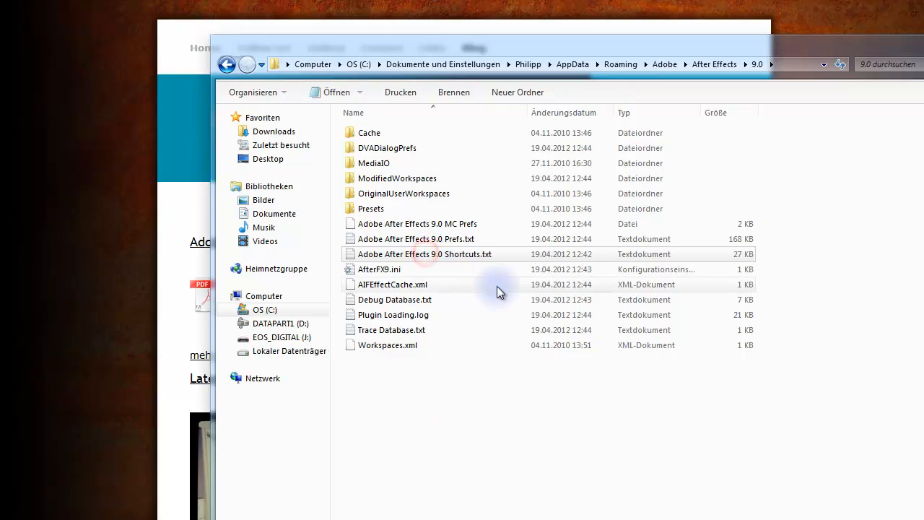
mouse_move(502, 292)
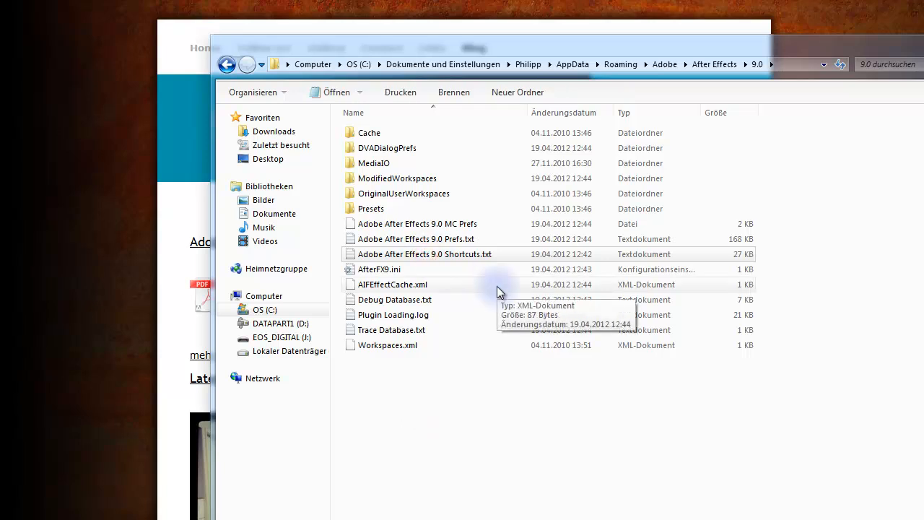